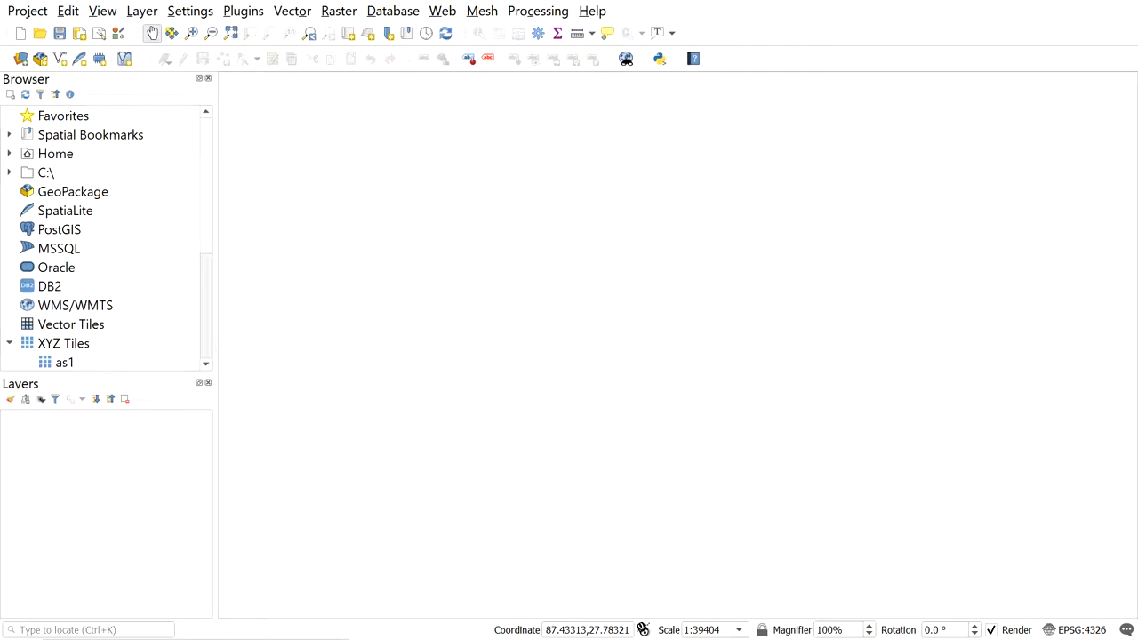
mouse_move(151, 49)
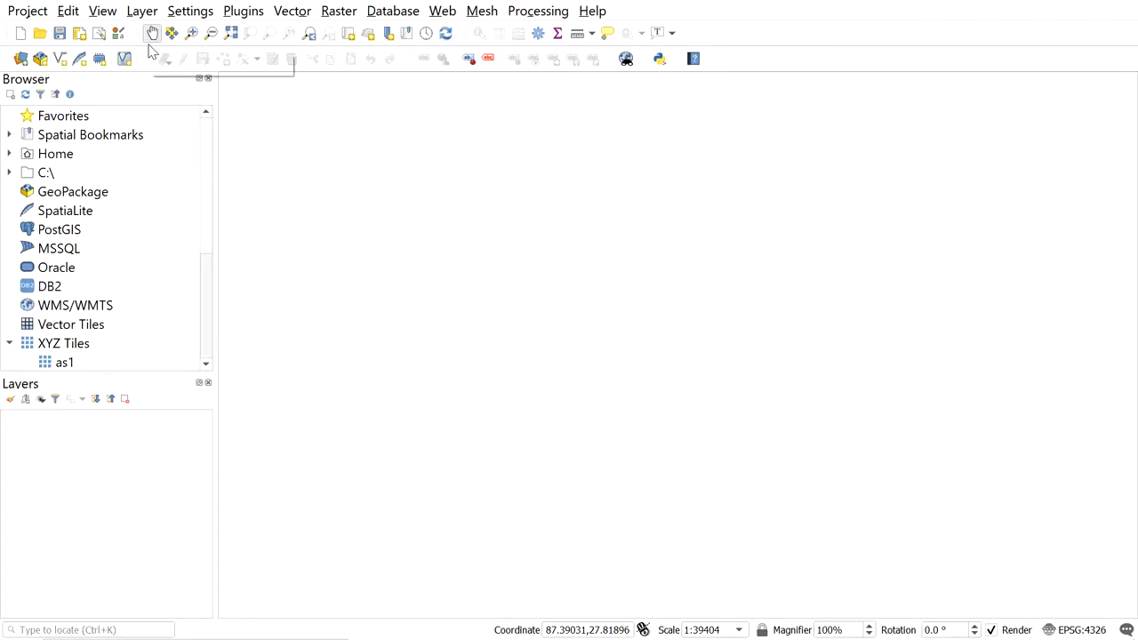
Add the DEM.tif elevation raster to the project as a grayscale layer.
left_click(141, 10)
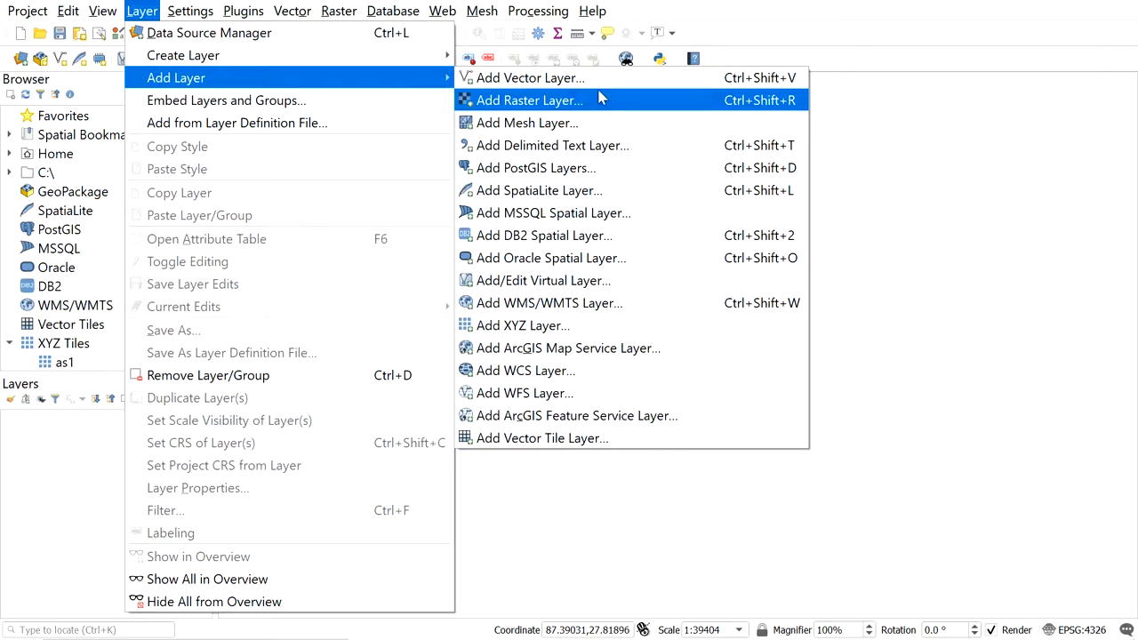
left_click(530, 100)
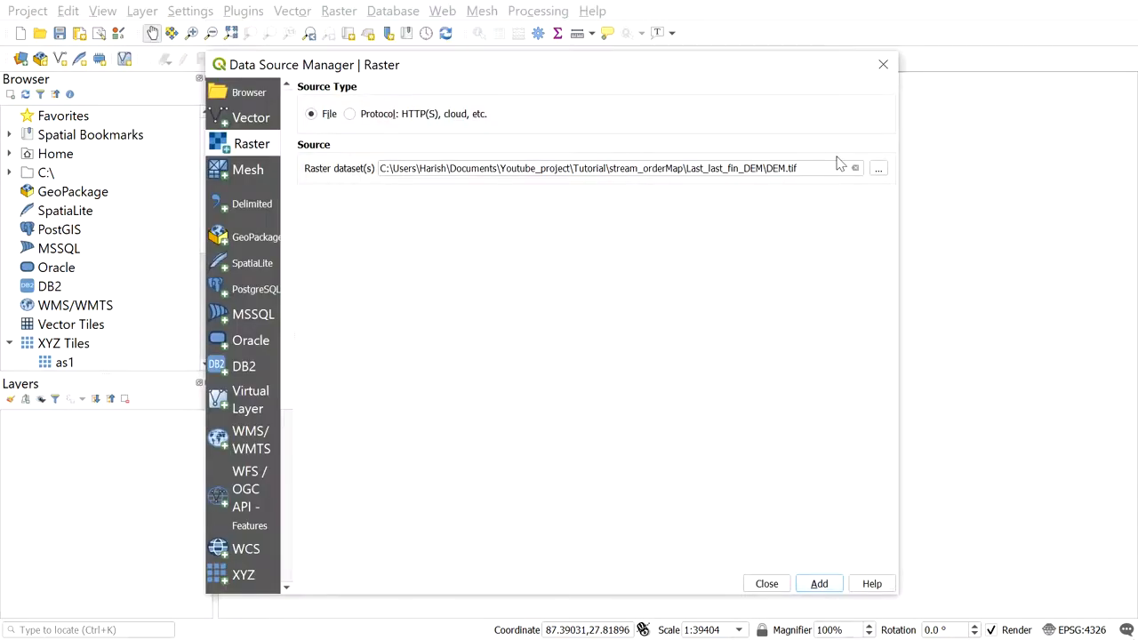
left_click(877, 168)
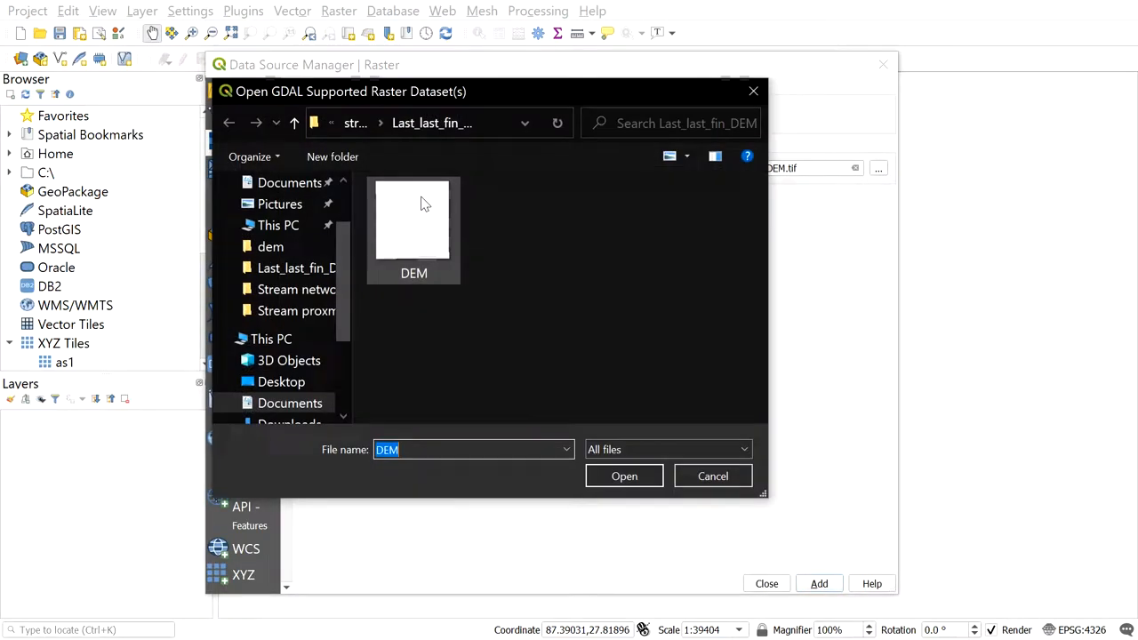
left_click(624, 476)
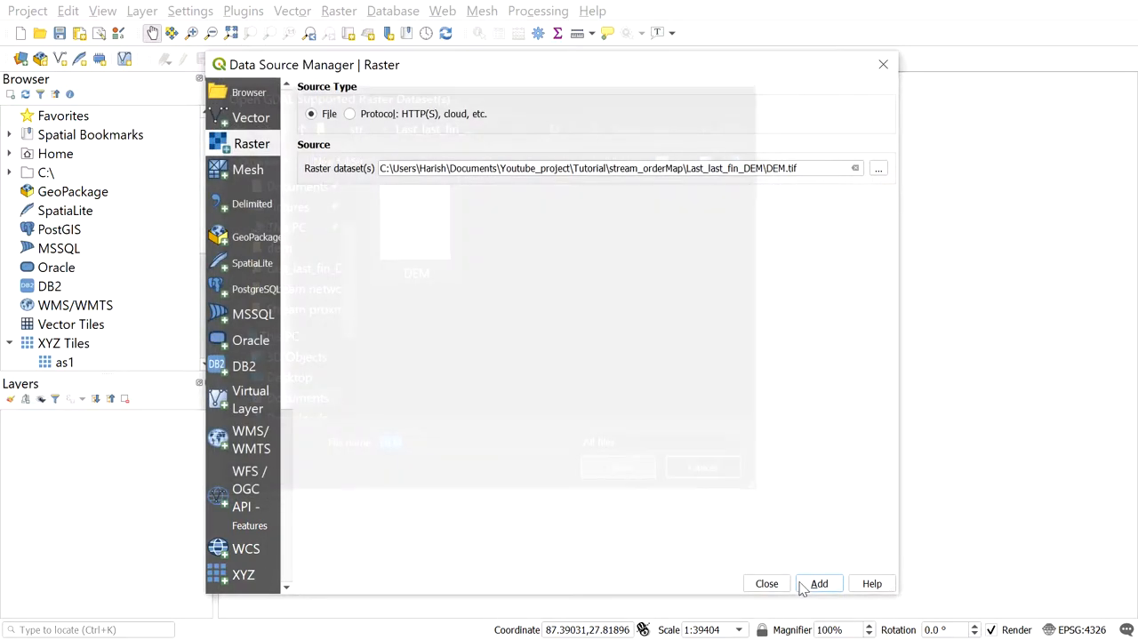
left_click(817, 584)
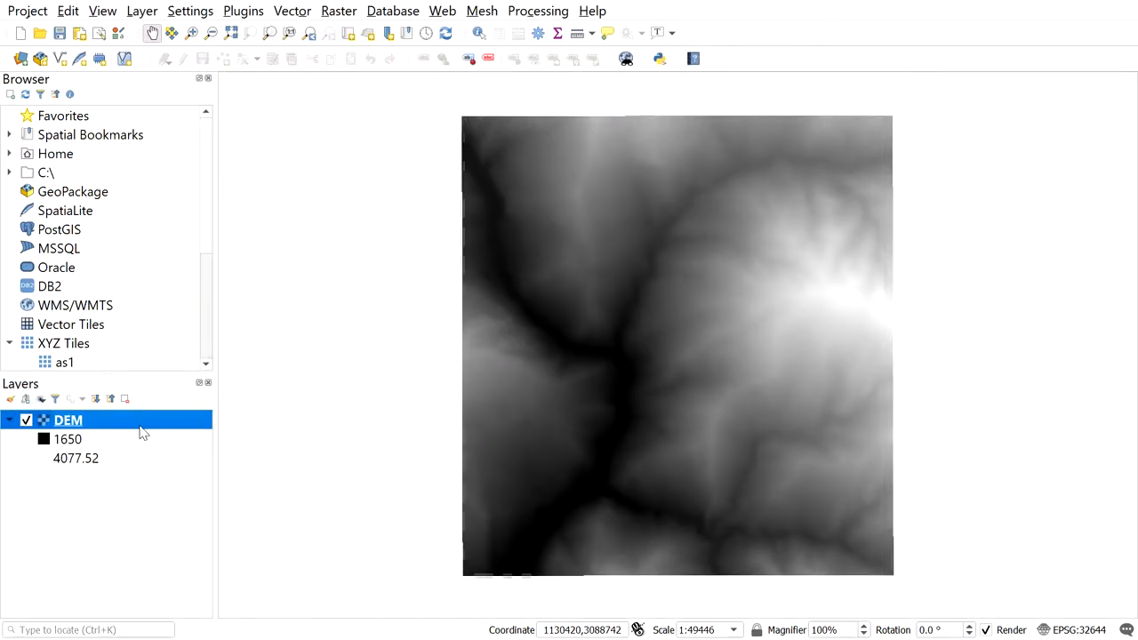
mouse_move(115, 420)
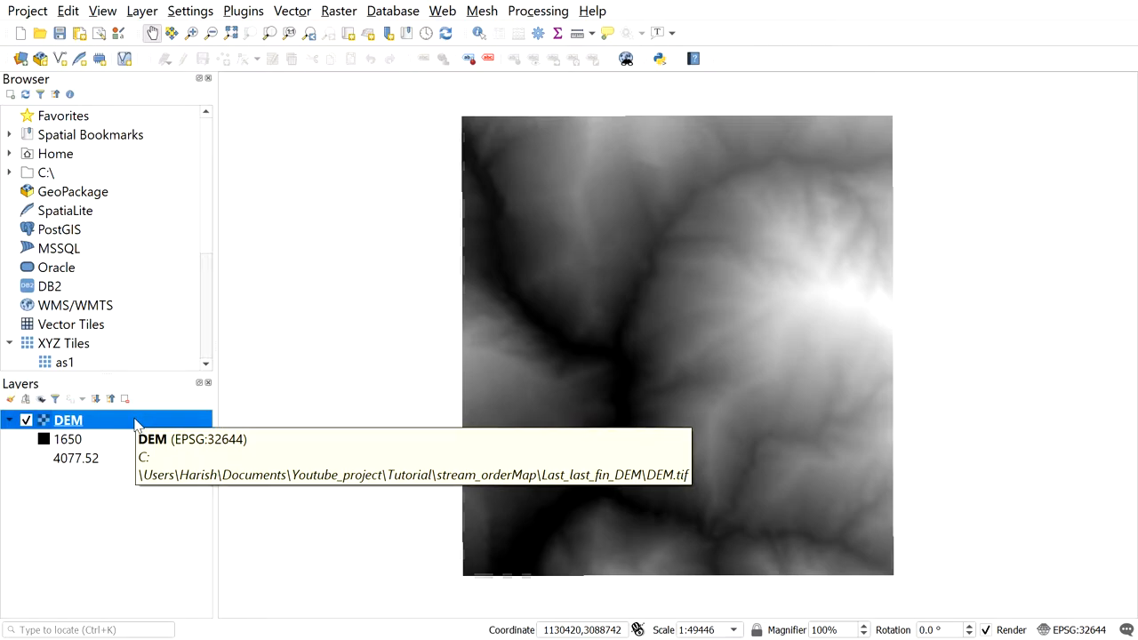
right_click(67, 419)
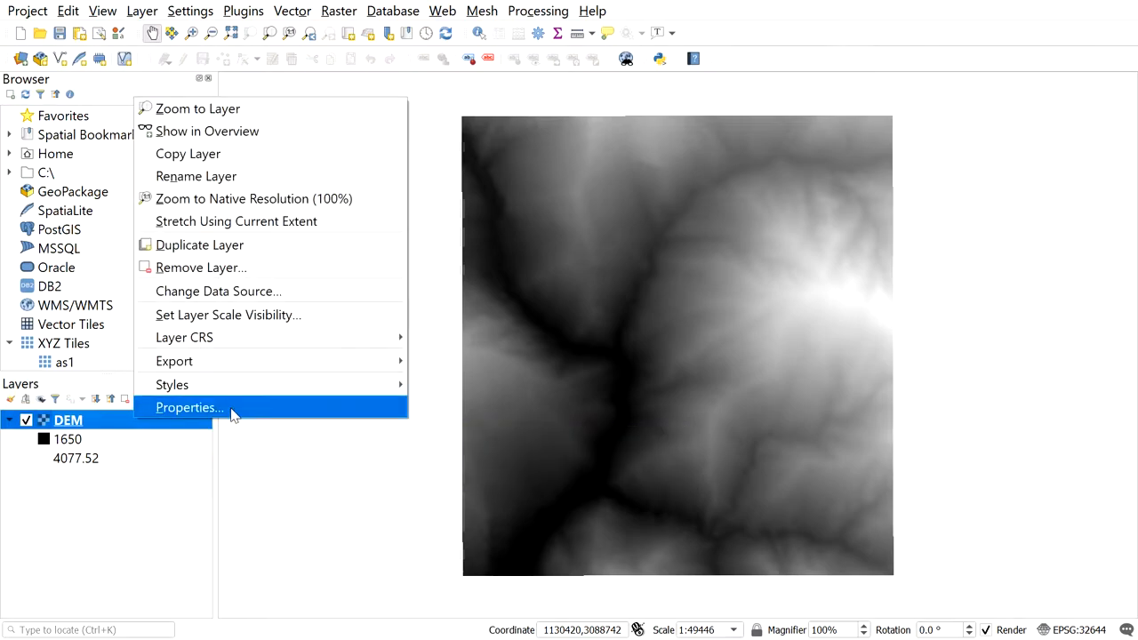
left_click(189, 407)
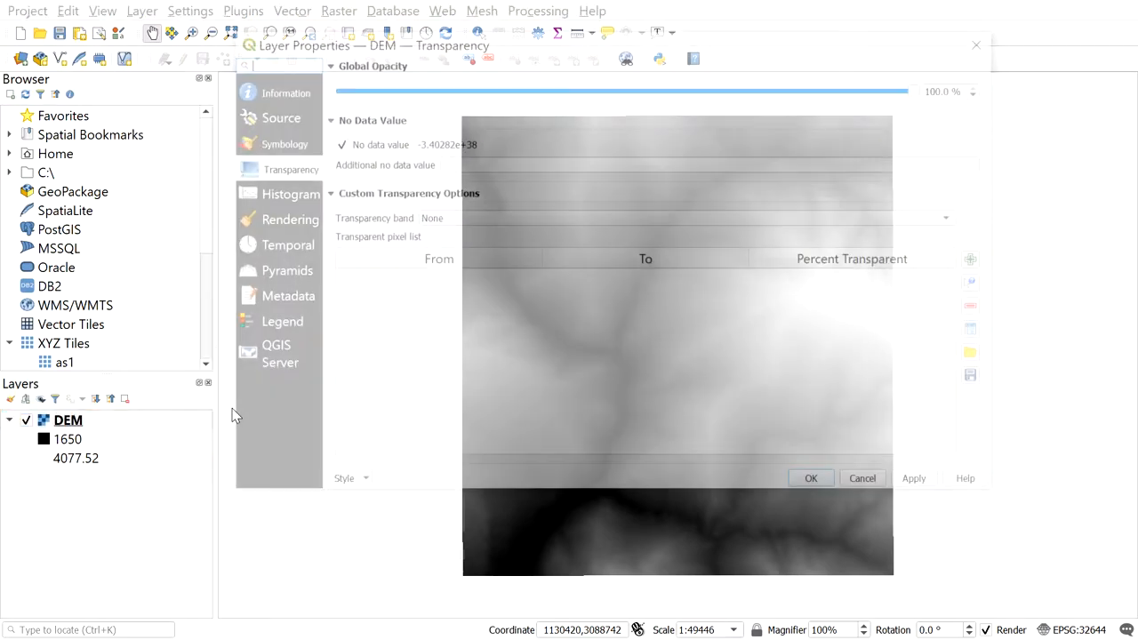
left_click(280, 117)
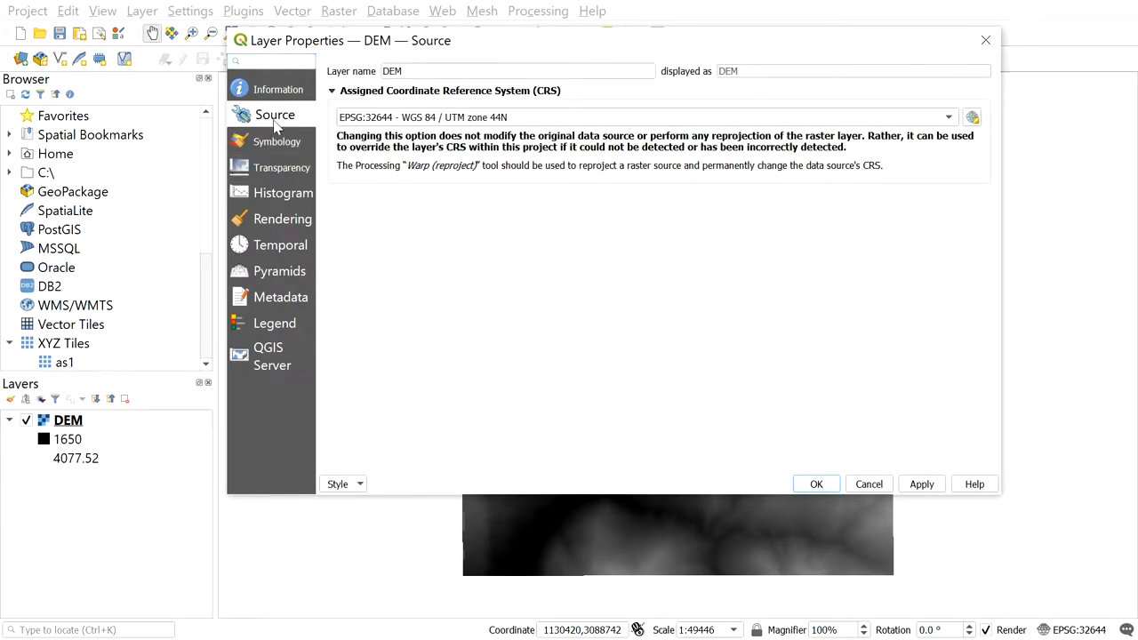
mouse_move(497, 107)
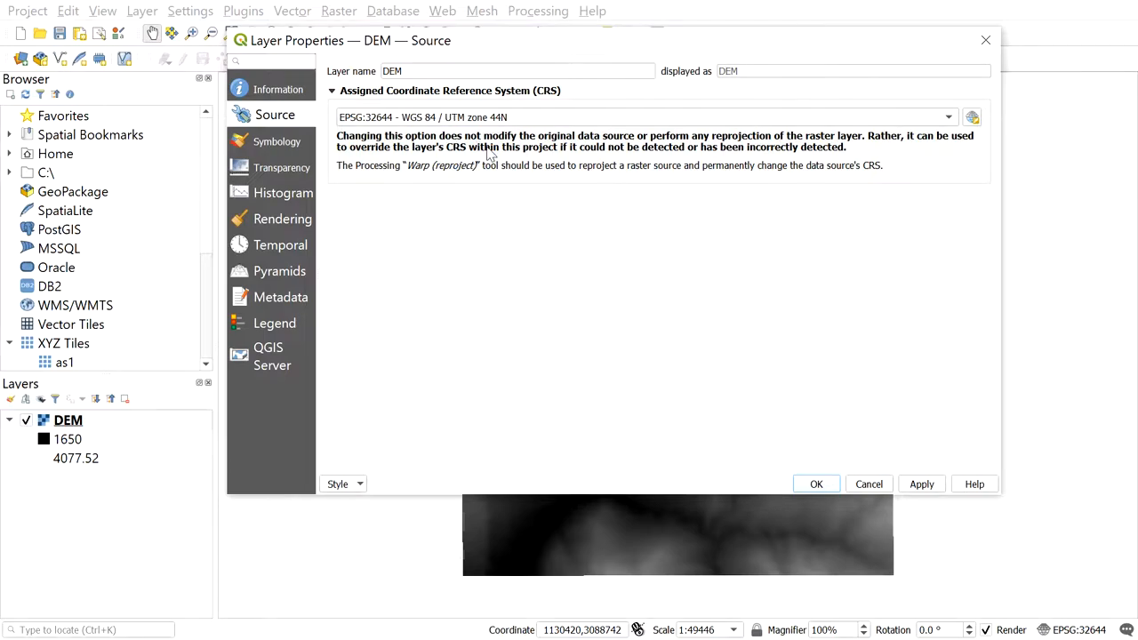
mouse_move(431, 135)
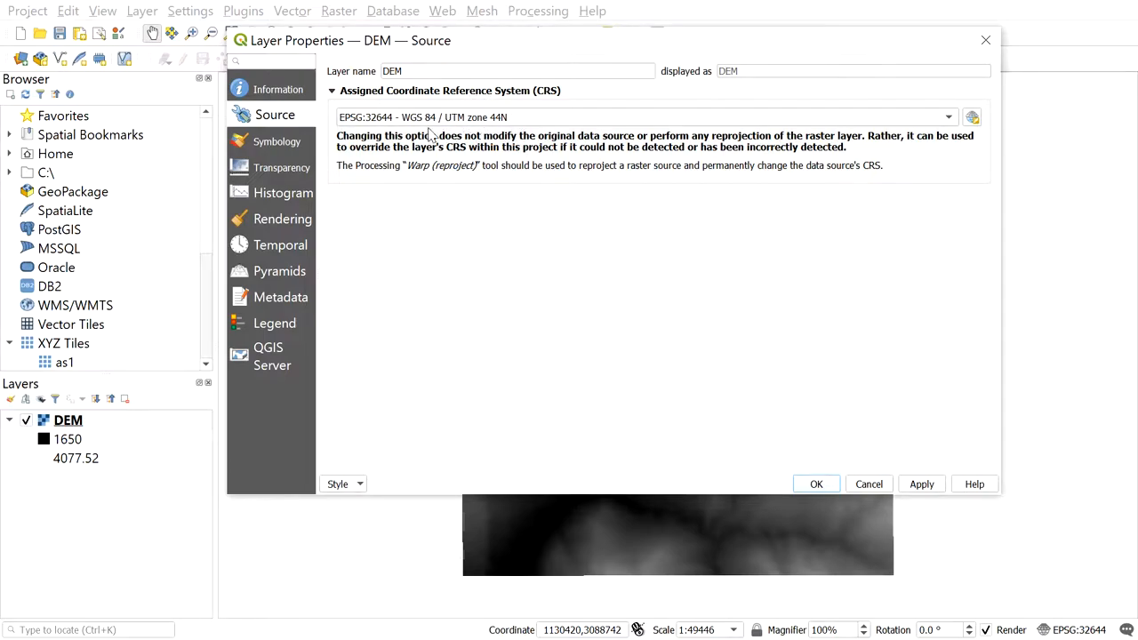
mouse_move(529, 144)
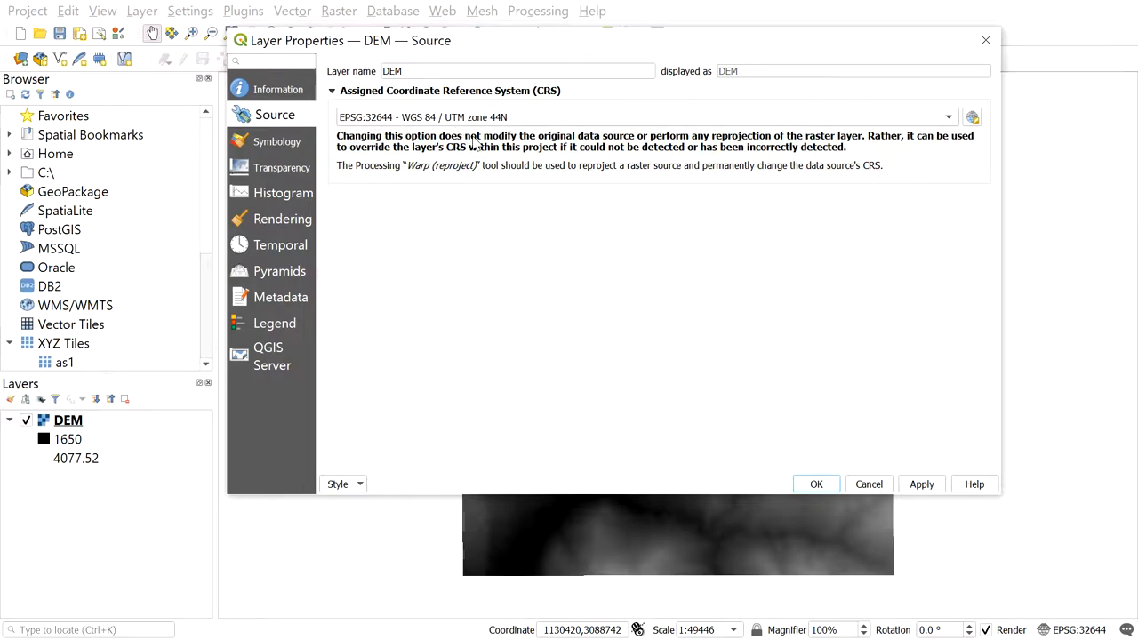
mouse_move(922, 220)
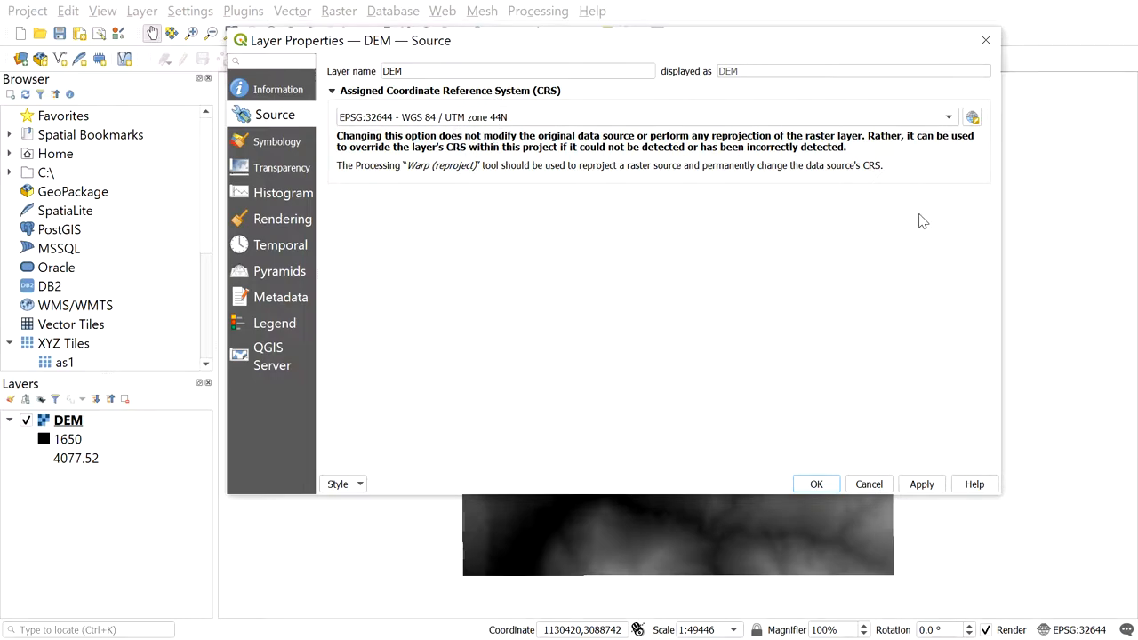
left_click(815, 484)
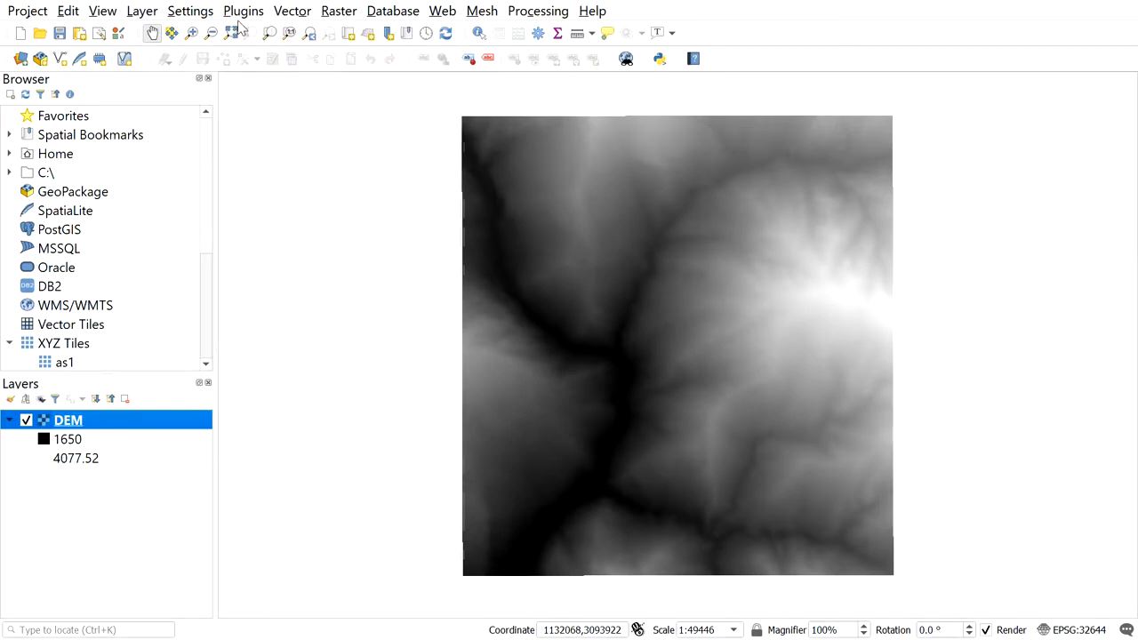
mouse_move(244, 33)
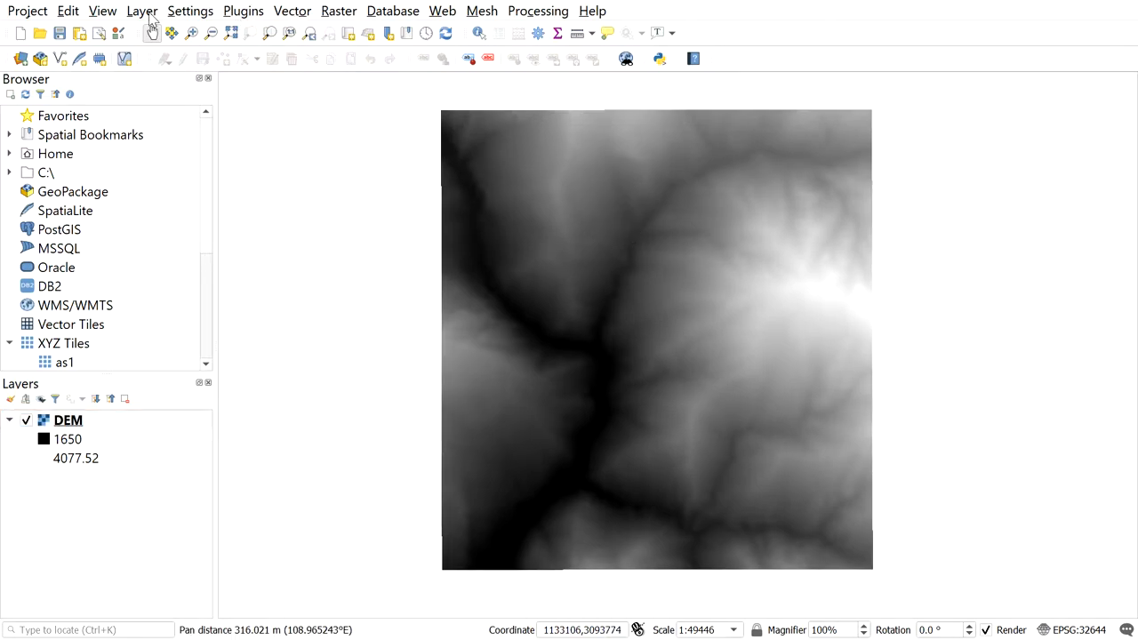
Show the Processing Toolbox panel from the View > Panels list.
left_click(103, 10)
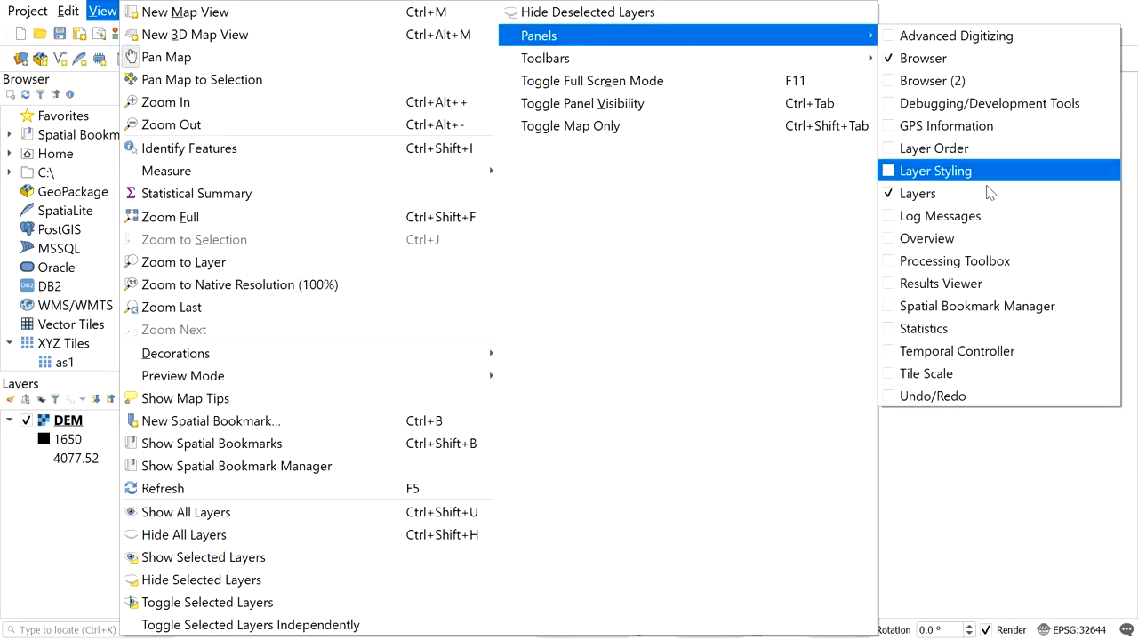
mouse_move(953, 260)
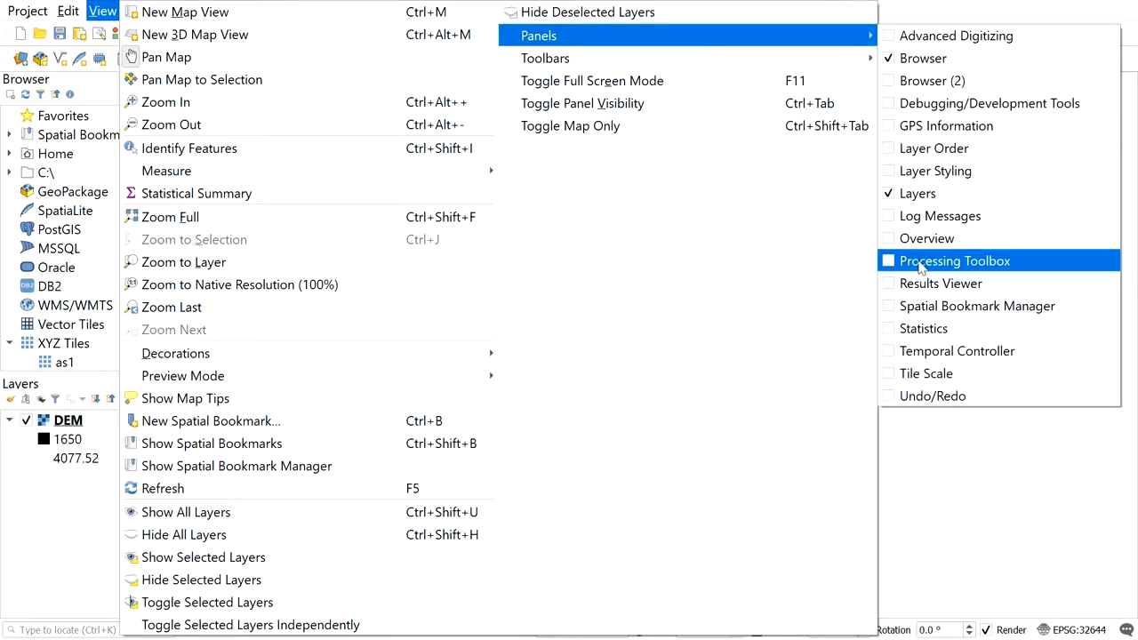
left_click(955, 261)
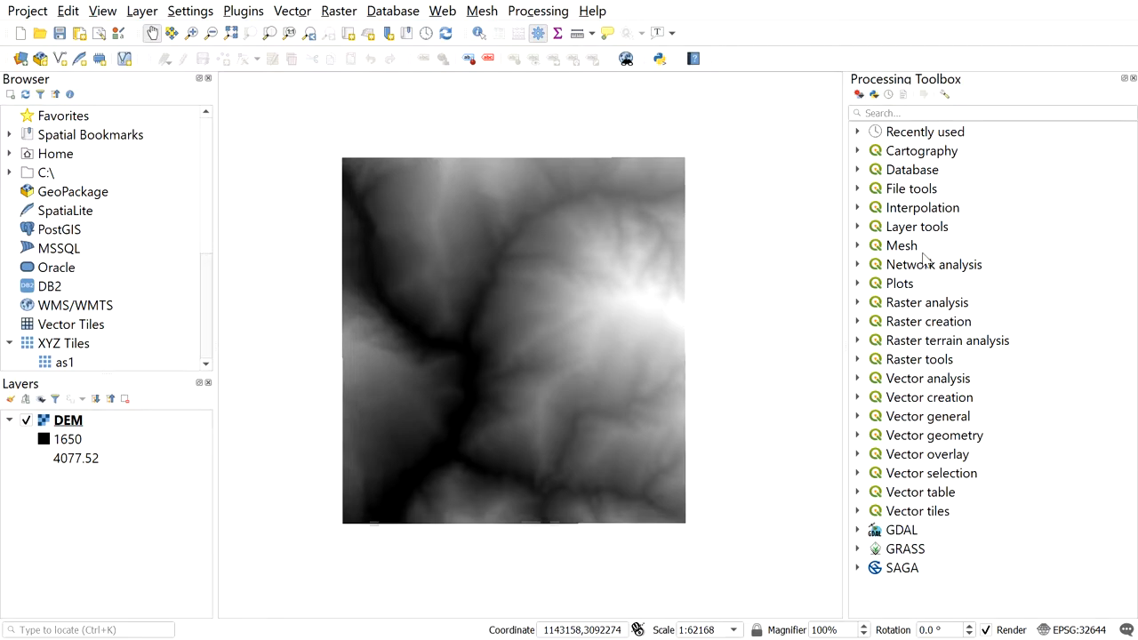
mouse_move(928, 397)
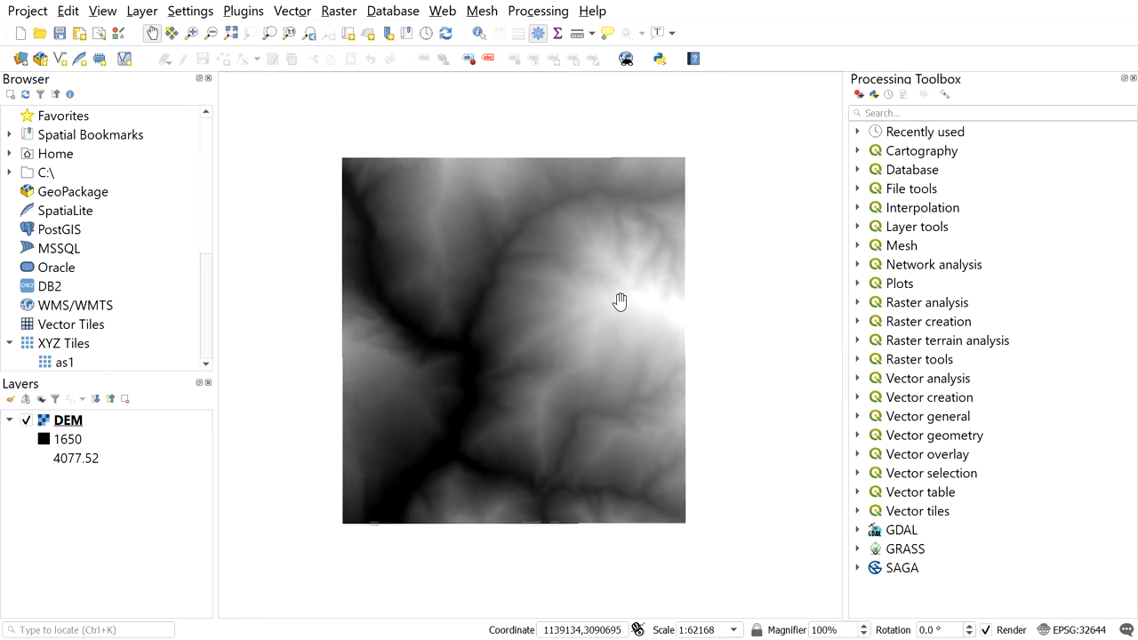
Expand SAGA > Terrain Analysis - Hydrology and select Fill sinks (wang & liu).
left_click(902, 567)
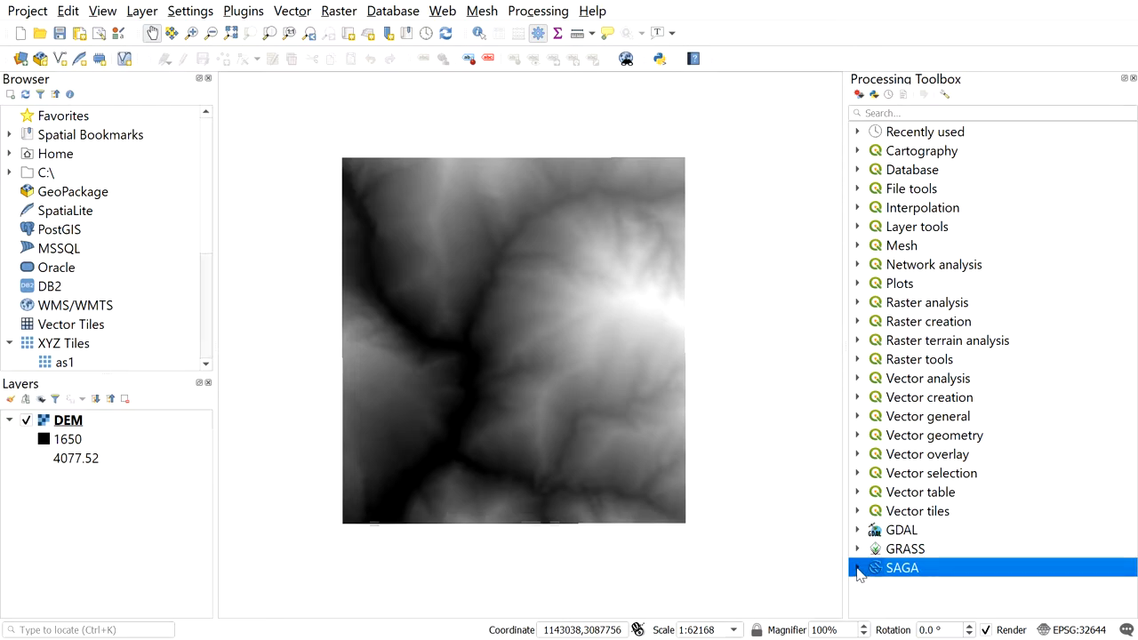
left_click(859, 567)
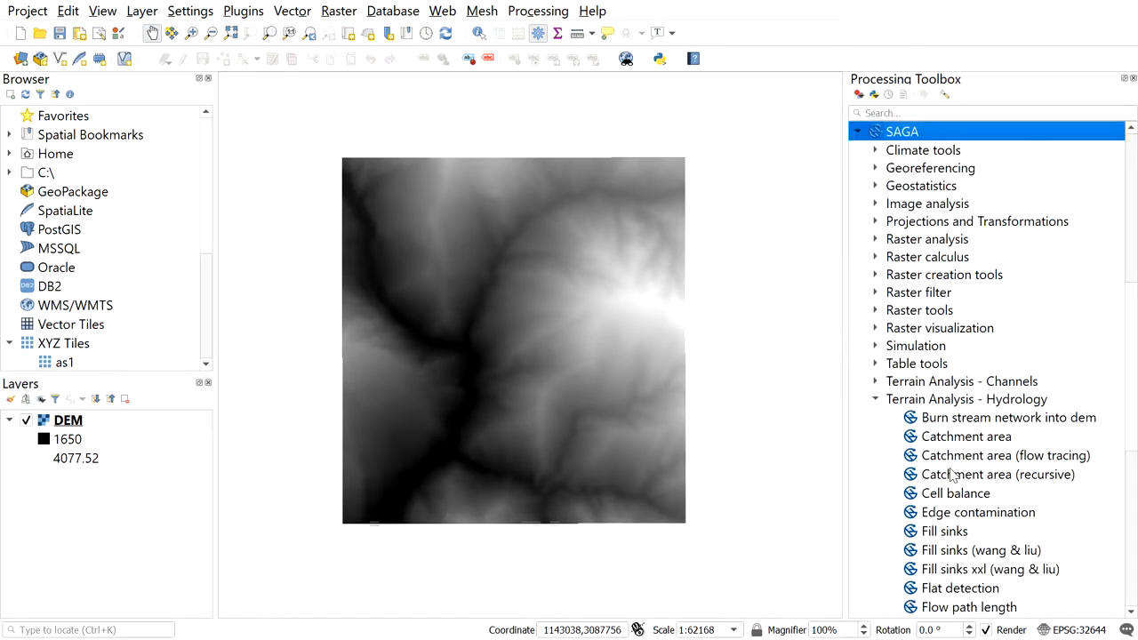
scroll("down", 3)
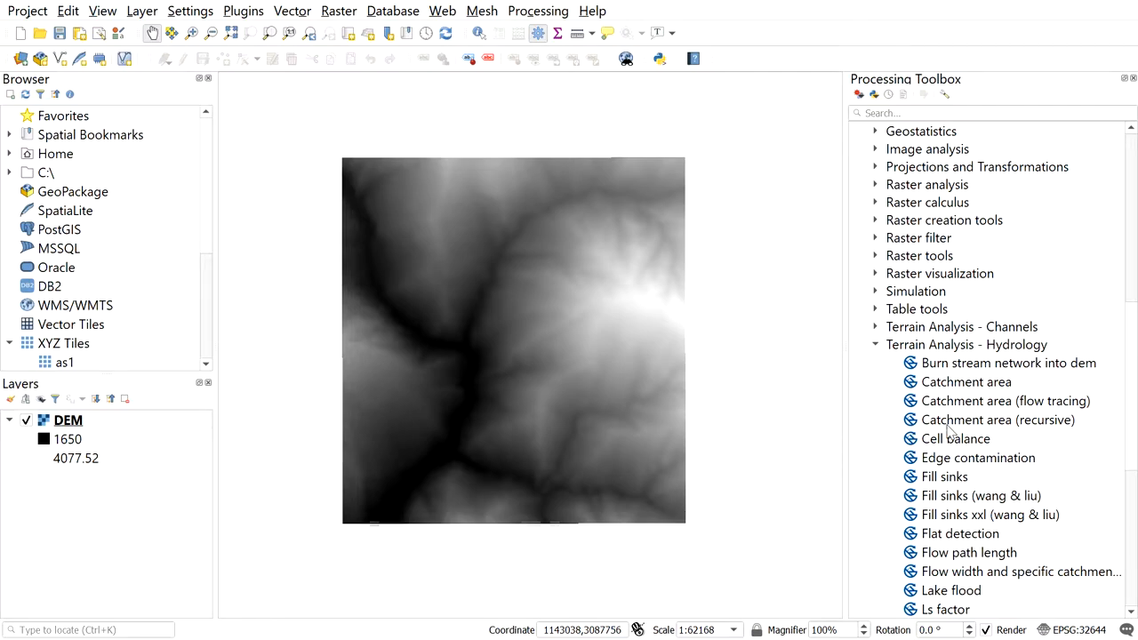
left_click(981, 495)
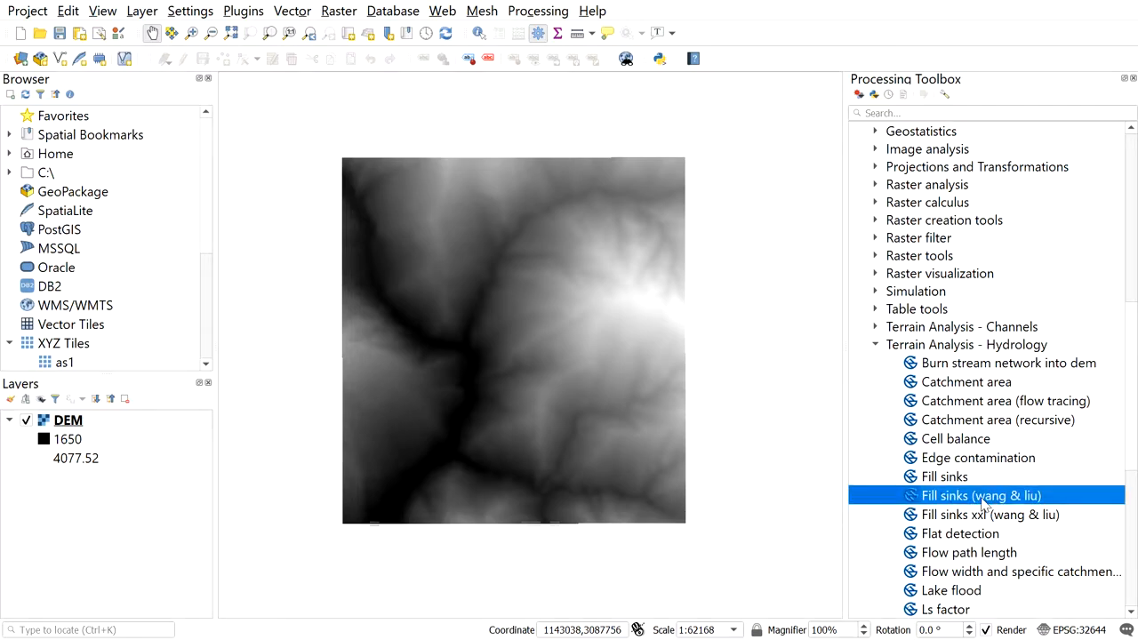
Run Fill Sinks (Wang & Liu) on the DEM, saving the filled DEM to a file.
double_click(981, 495)
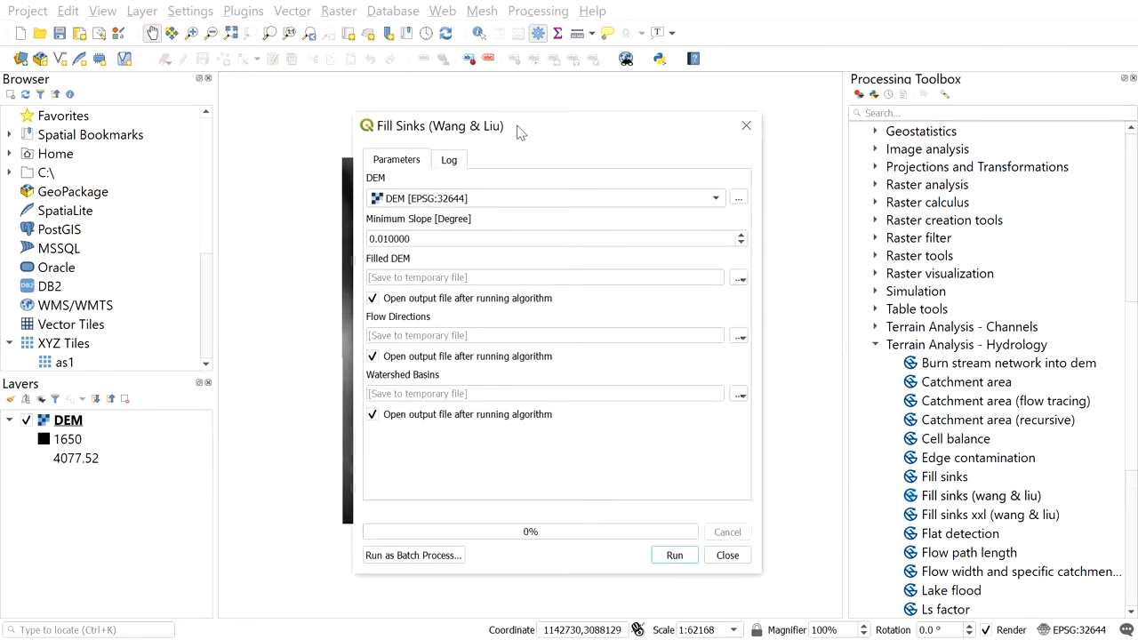
mouse_move(151, 404)
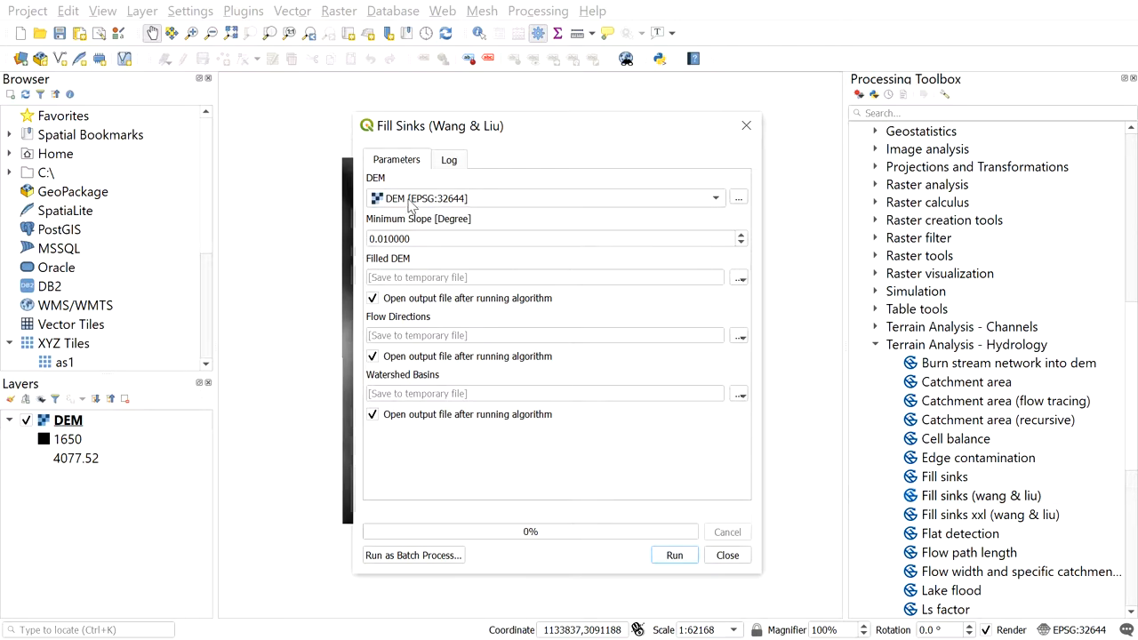
mouse_move(436, 249)
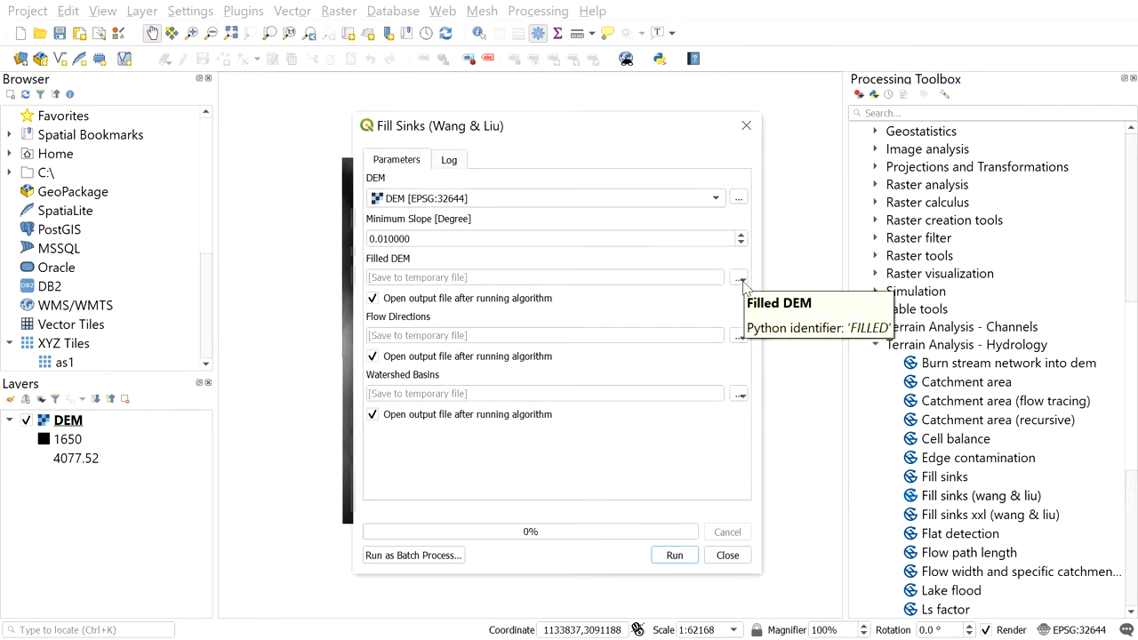
left_click(738, 278)
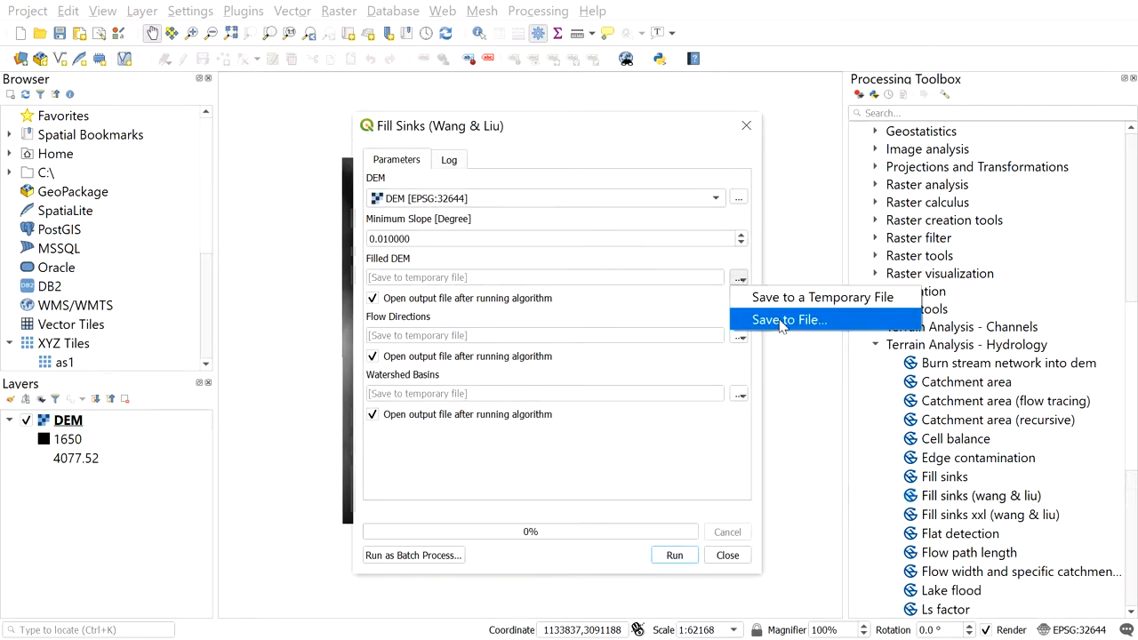
left_click(788, 319)
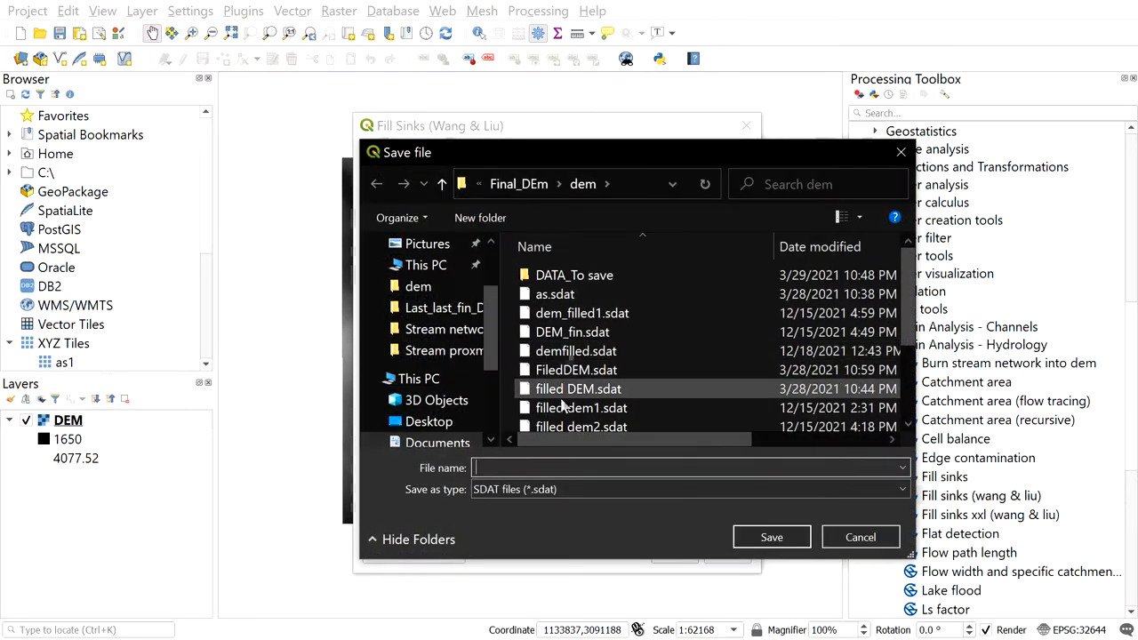
type("filleddem1.sdat")
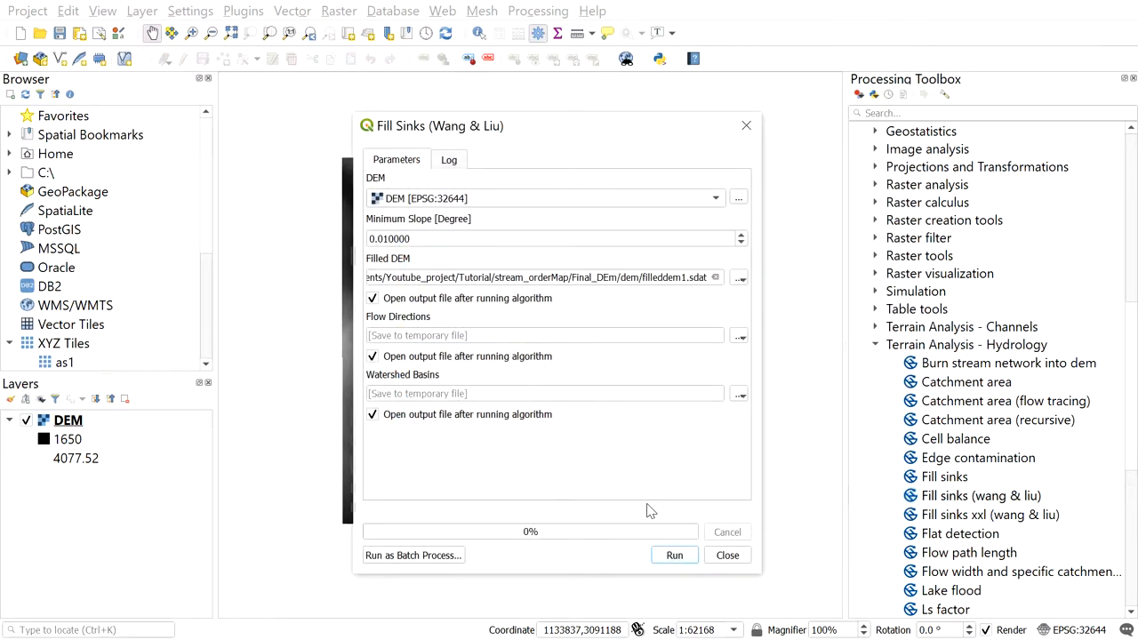
mouse_move(529, 436)
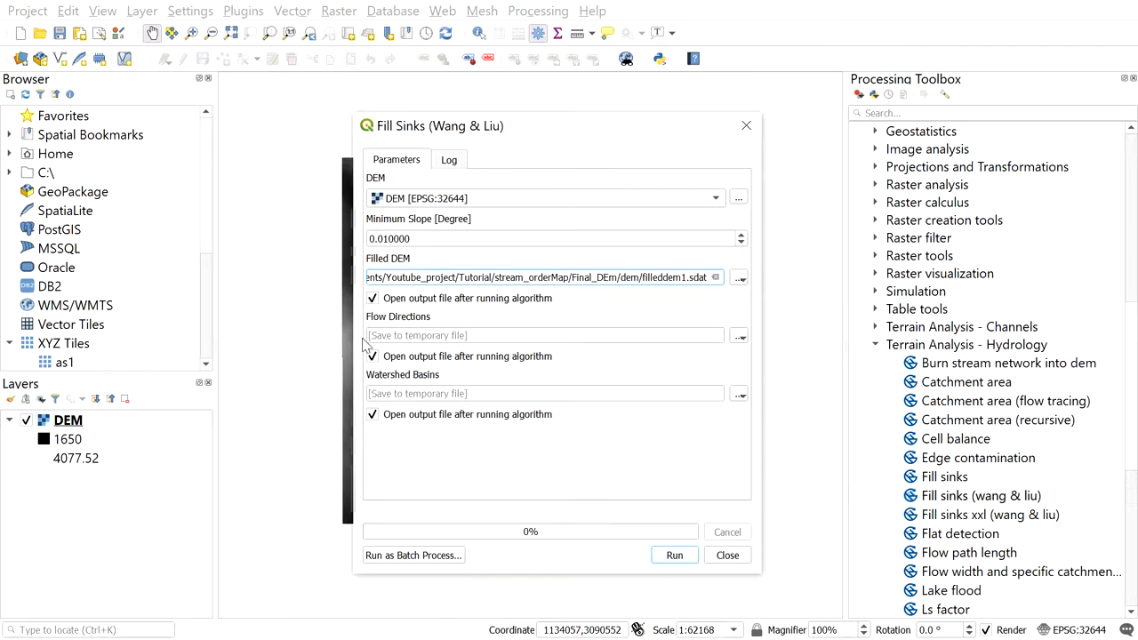
Disable loading of Flow Directions and Watershed Basins outputs and run the sink filling.
left_click(373, 355)
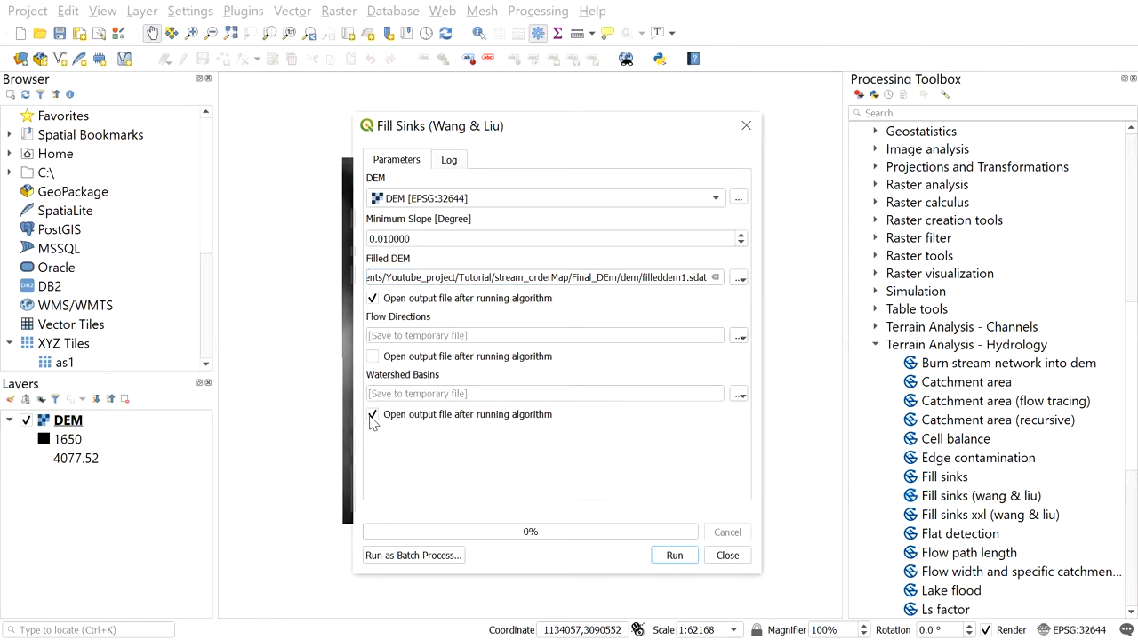
left_click(372, 414)
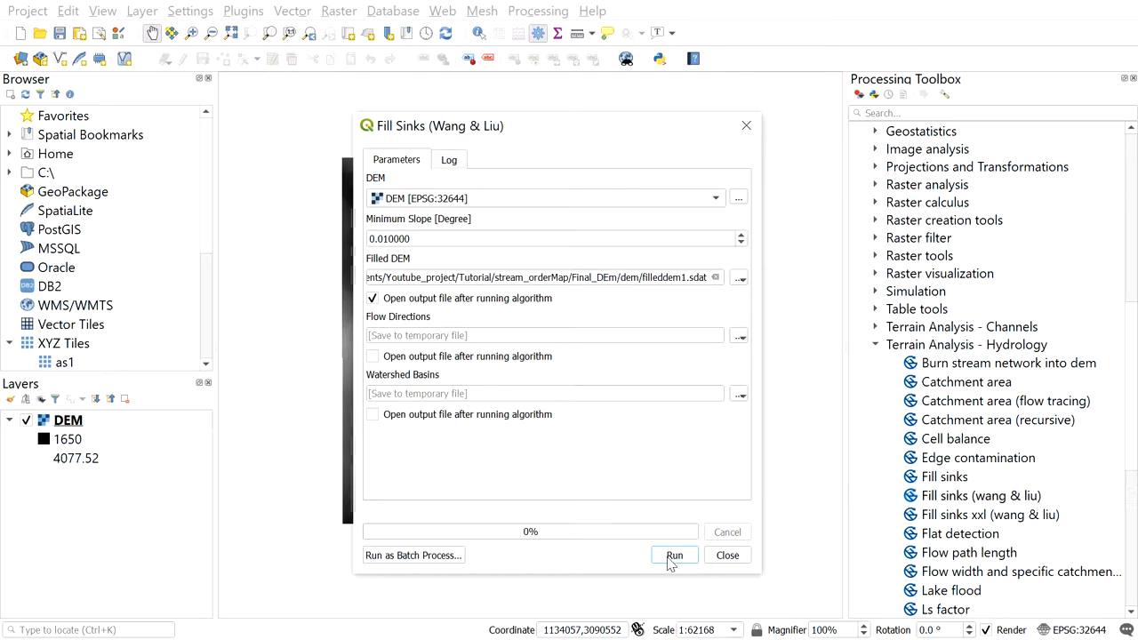
left_click(674, 555)
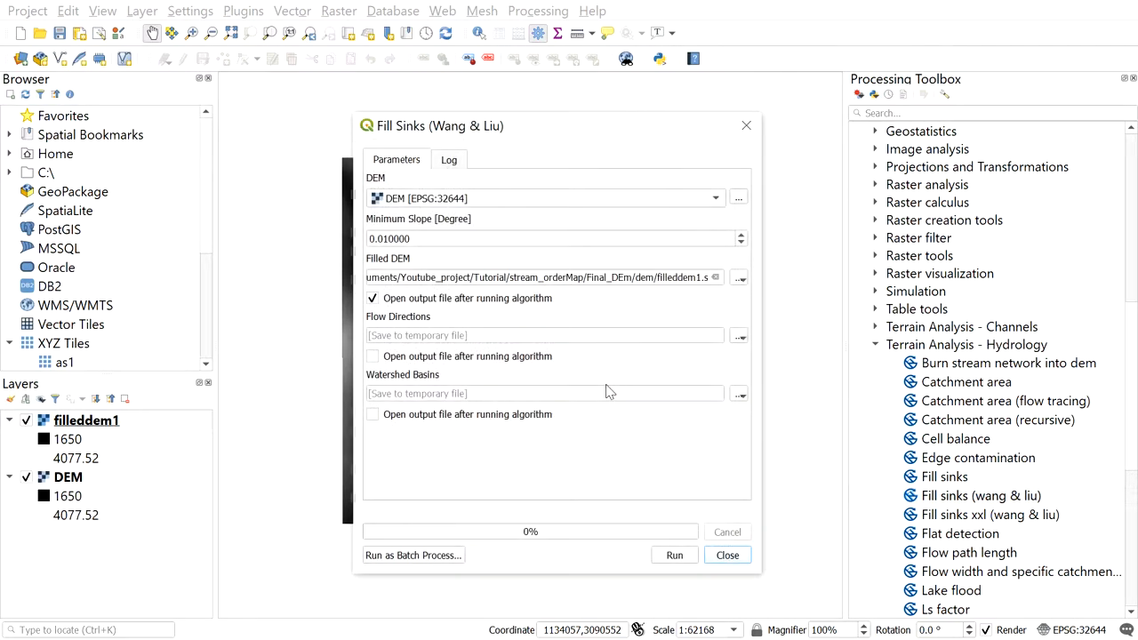
left_click(981, 495)
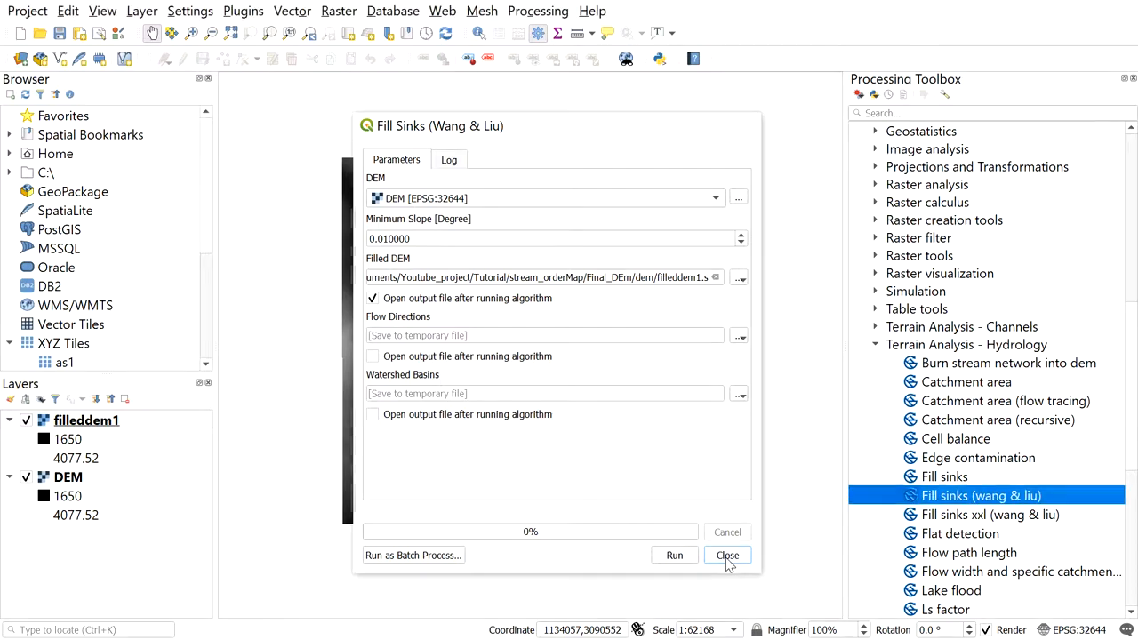
Close the Fill Sinks dialog and pan across the filleddem1 raster.
left_click(727, 554)
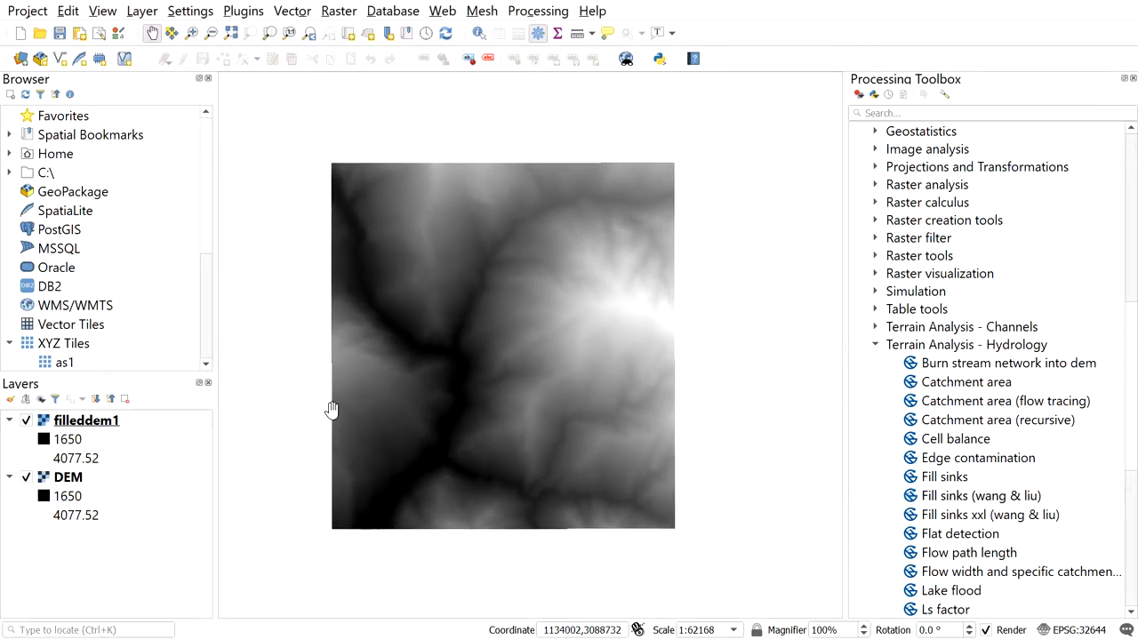
left_click_drag(331, 410, 443, 350)
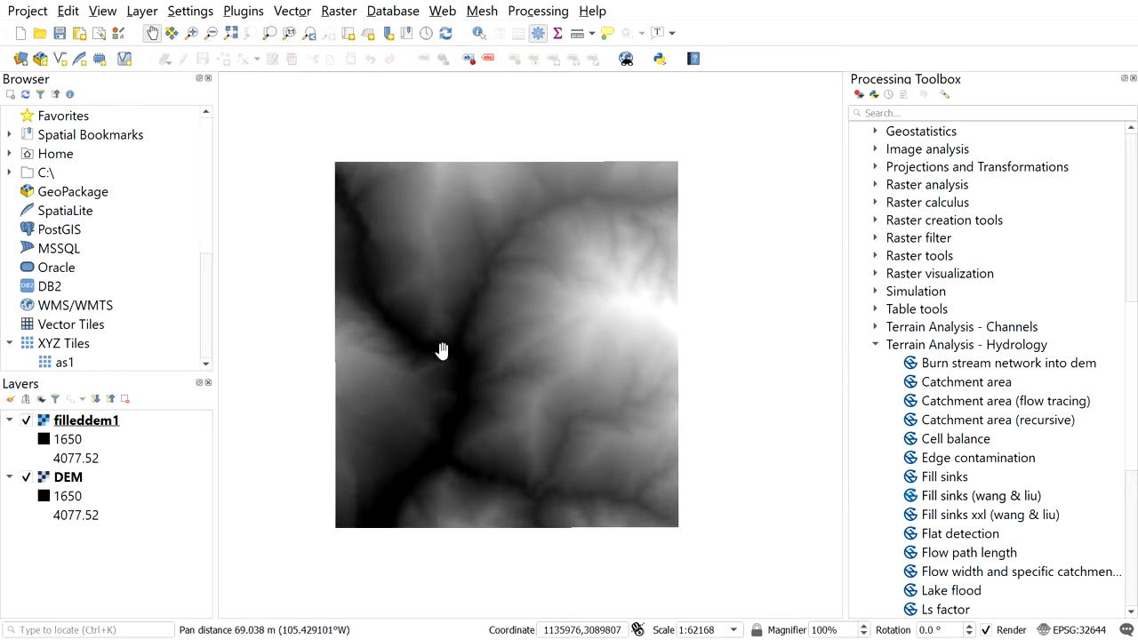
mouse_move(529, 336)
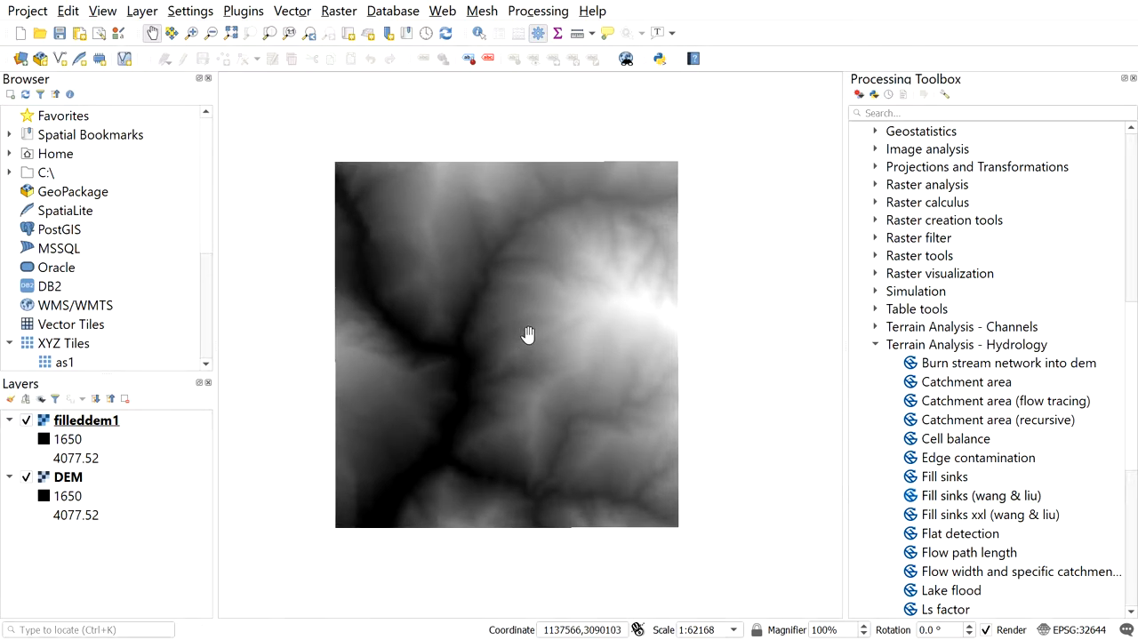
left_click_drag(507, 344, 515, 344)
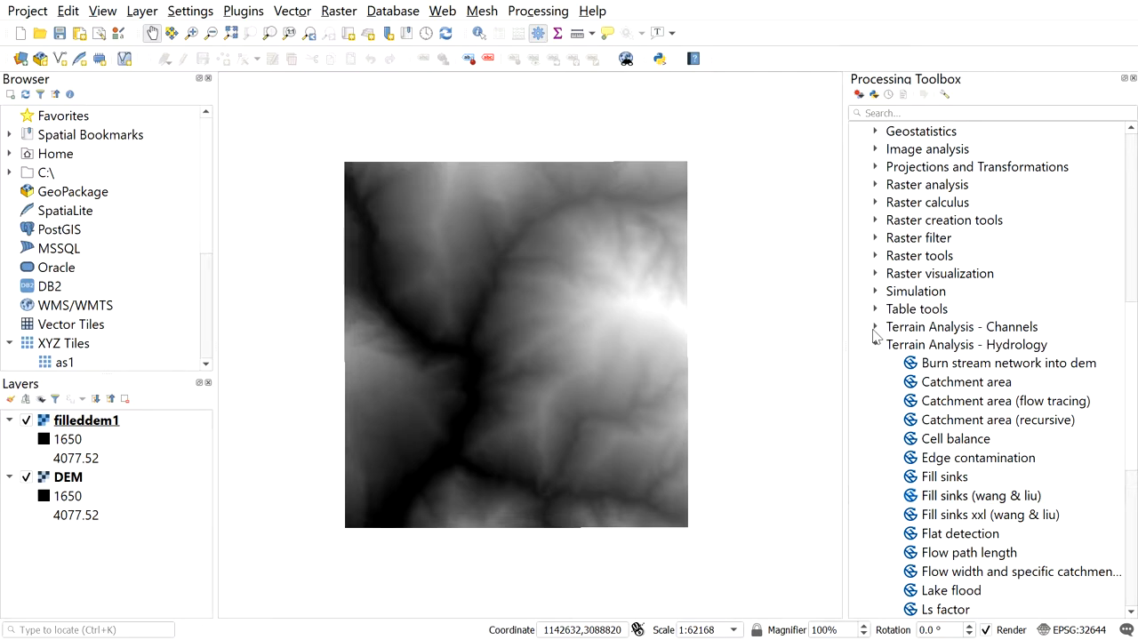
Launch Channel network and drainage basins on filleddem1 with Threshold 7.
left_click(960, 327)
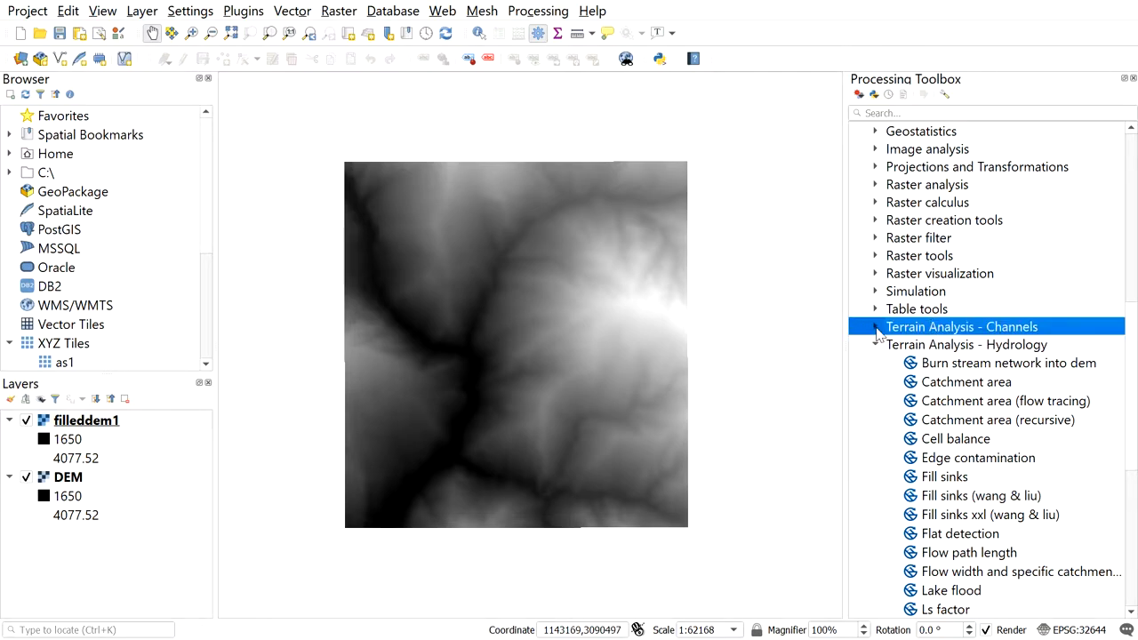
left_click(874, 326)
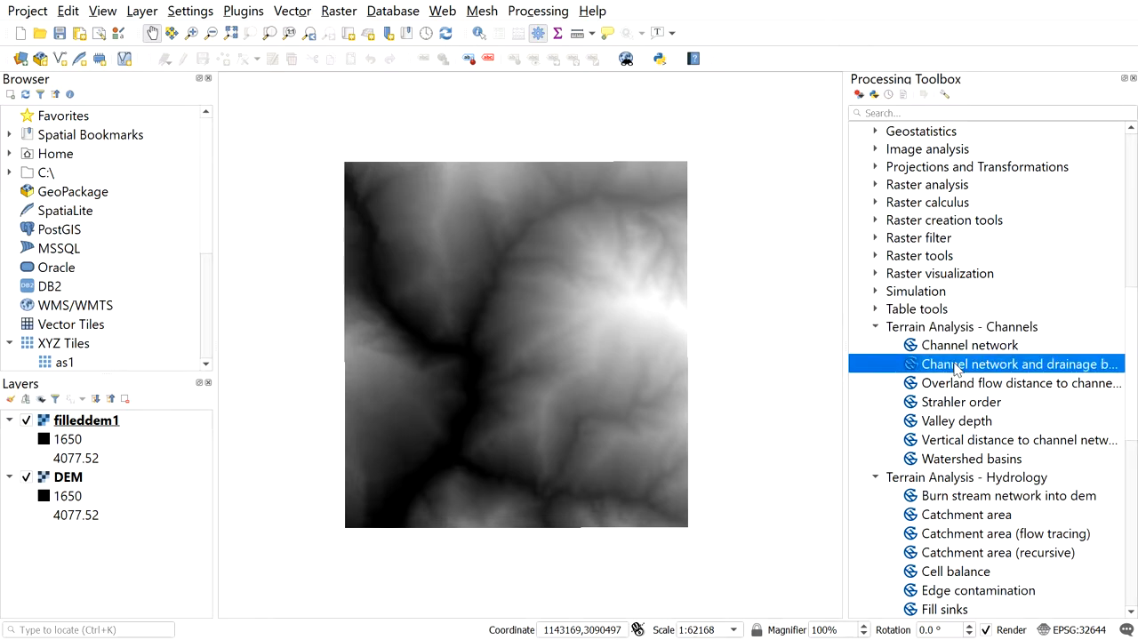
double_click(1018, 363)
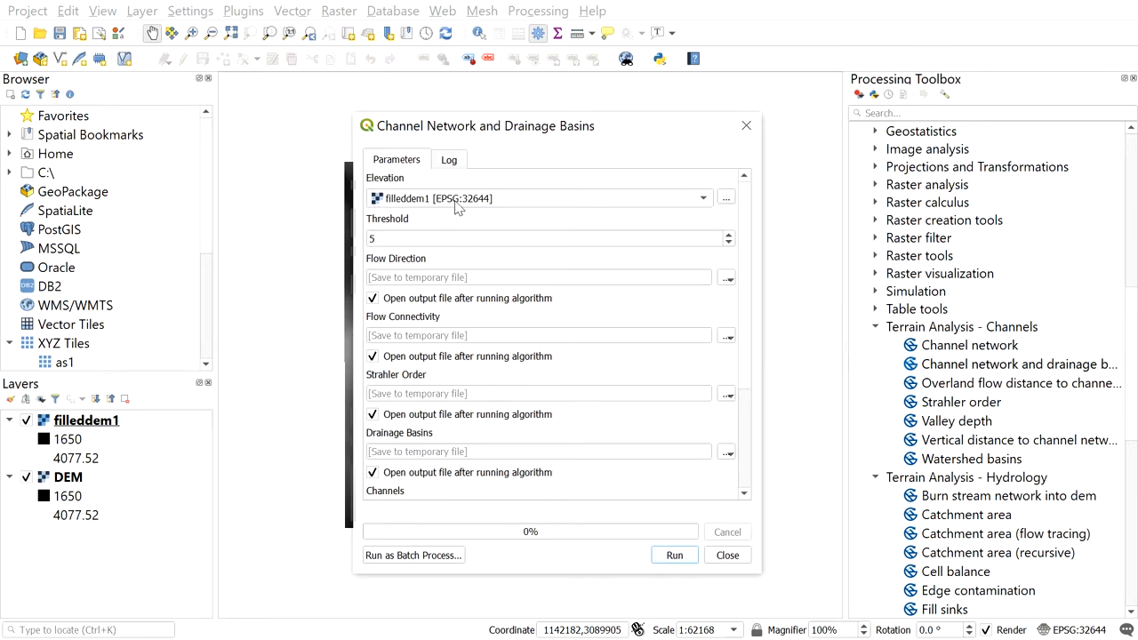
left_click(542, 238)
type("7")
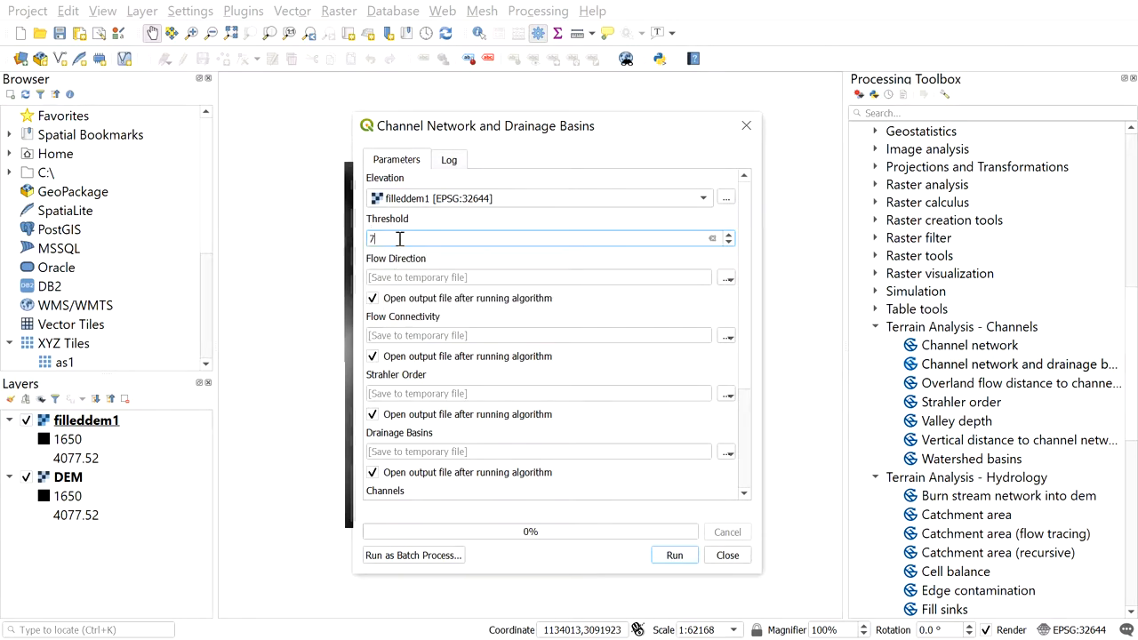
mouse_move(387, 244)
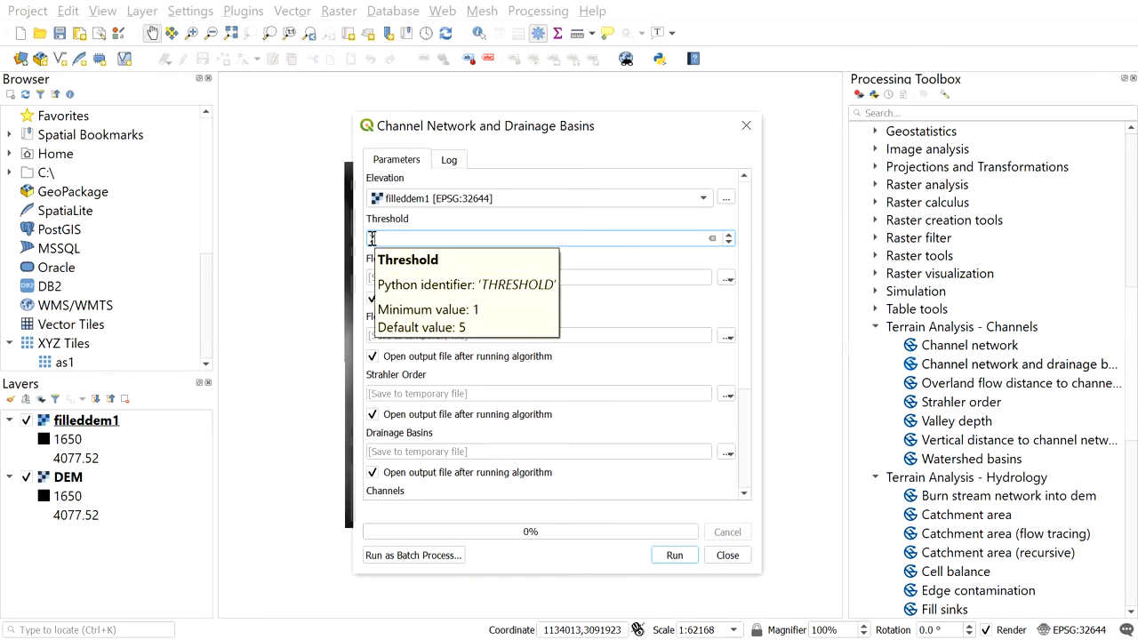
type("7")
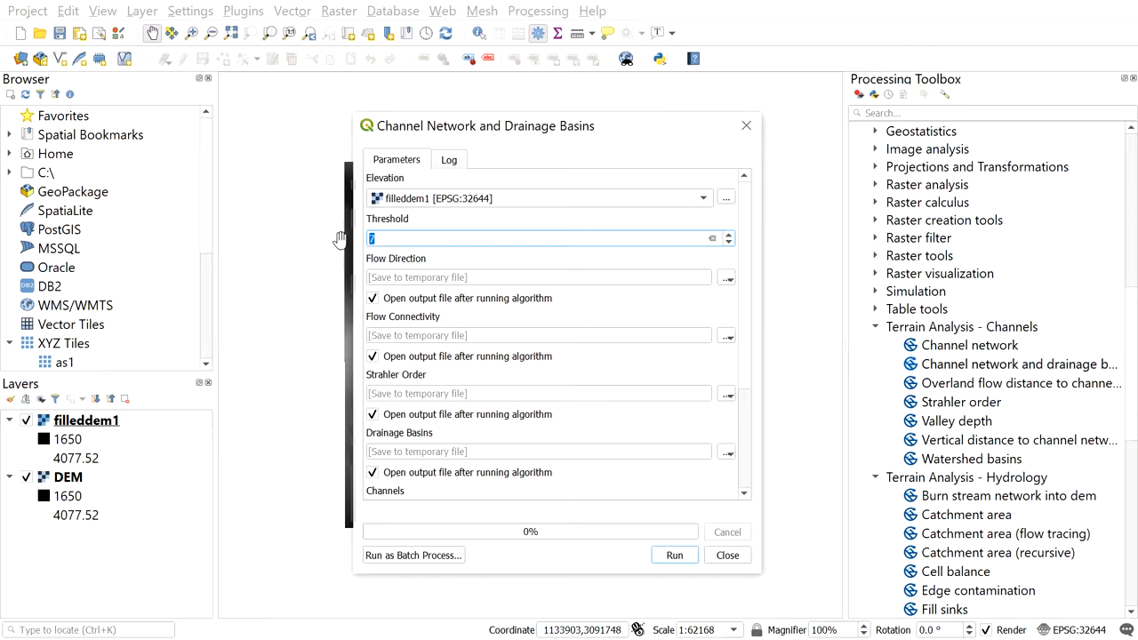
mouse_move(350, 243)
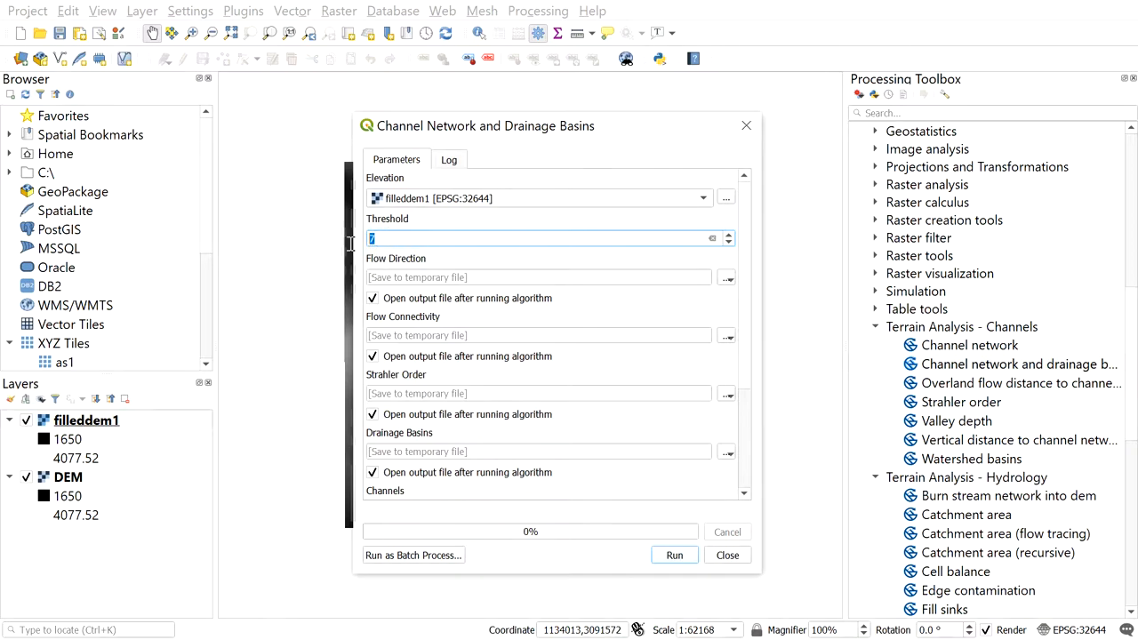
Stop every output except Channels from loading after the algorithm runs.
type("7")
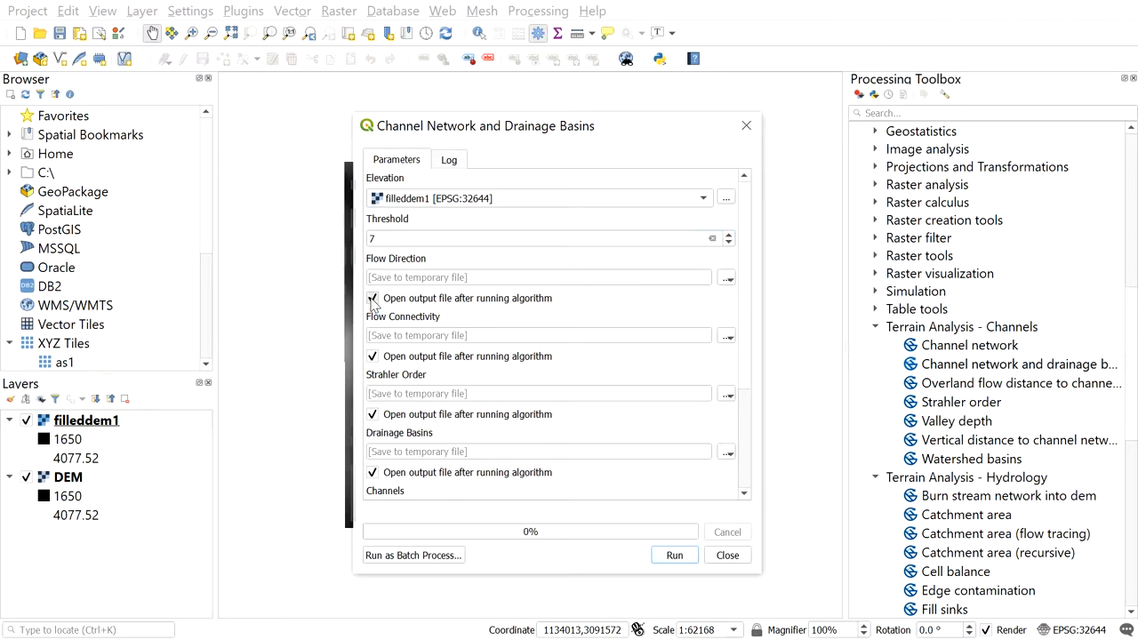
left_click(372, 298)
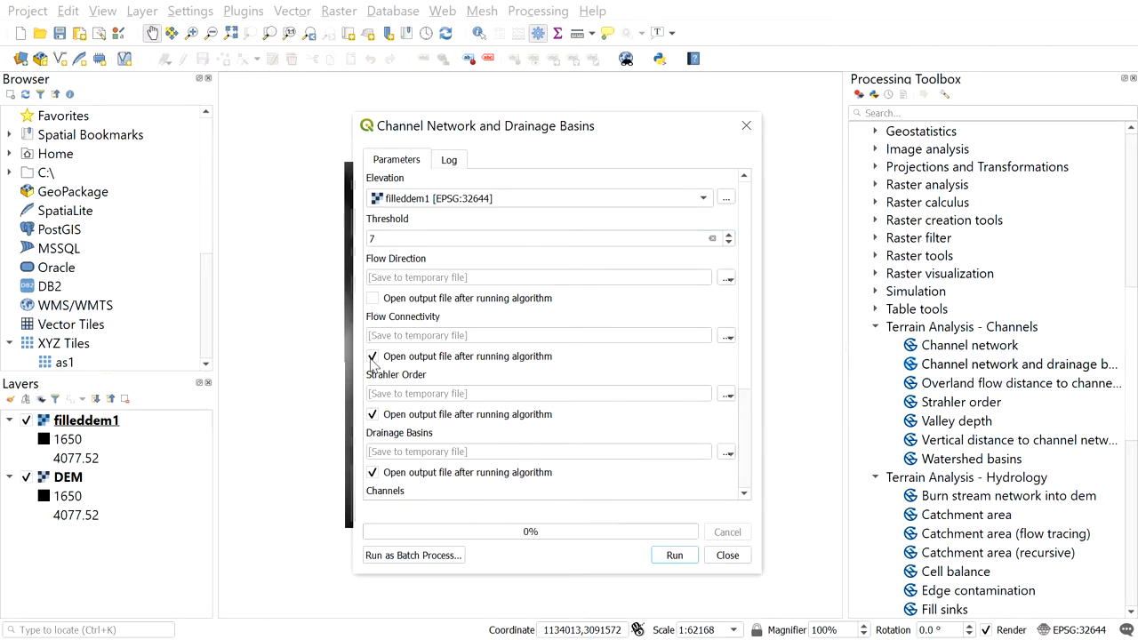
scroll("down", 3)
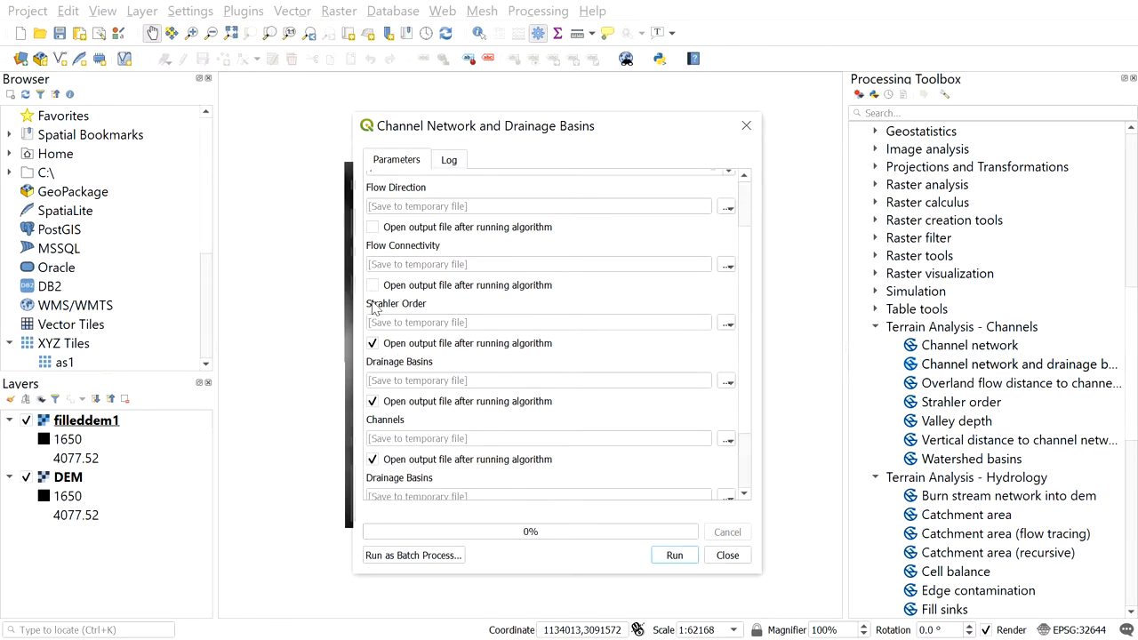
scroll("down", 3)
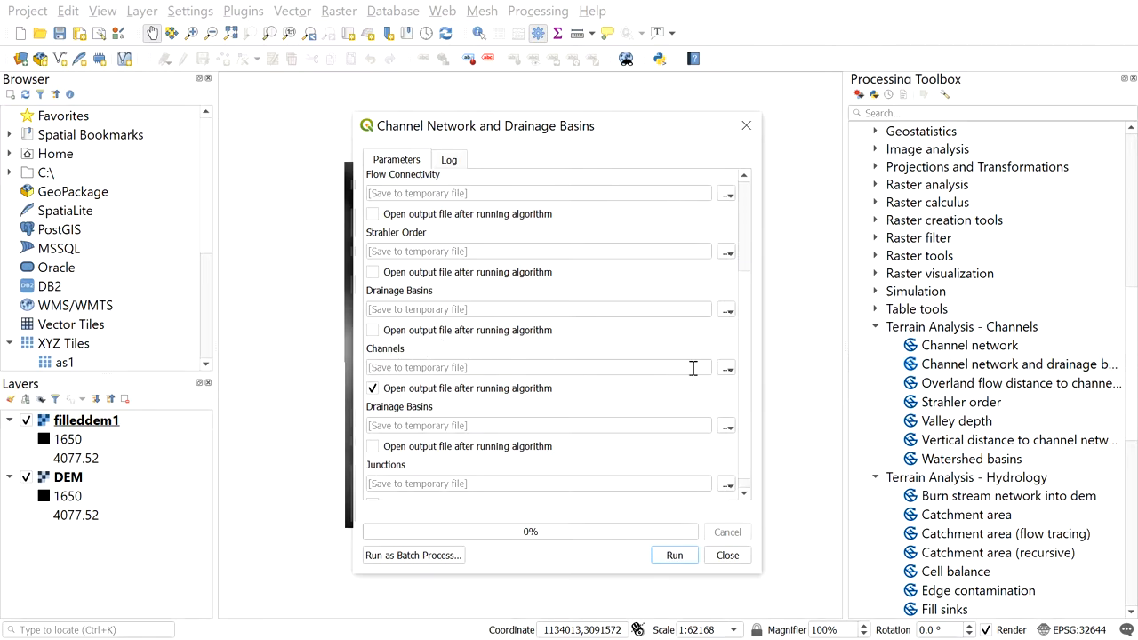
Set the Channels output to save as the Channel final shapefile.
left_click(726, 367)
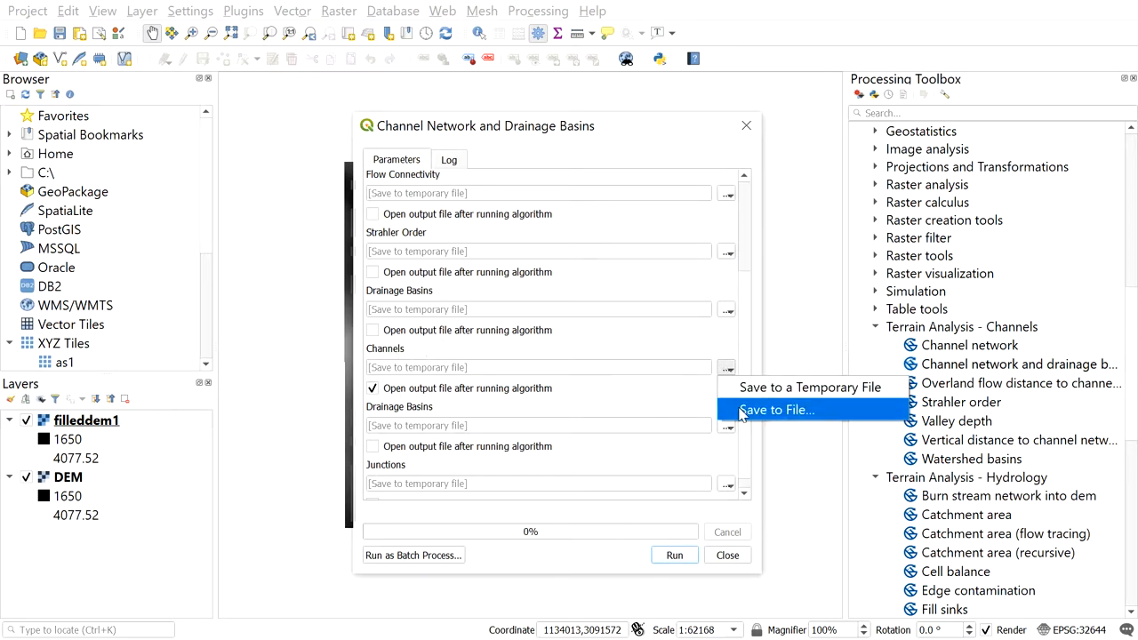
left_click(776, 410)
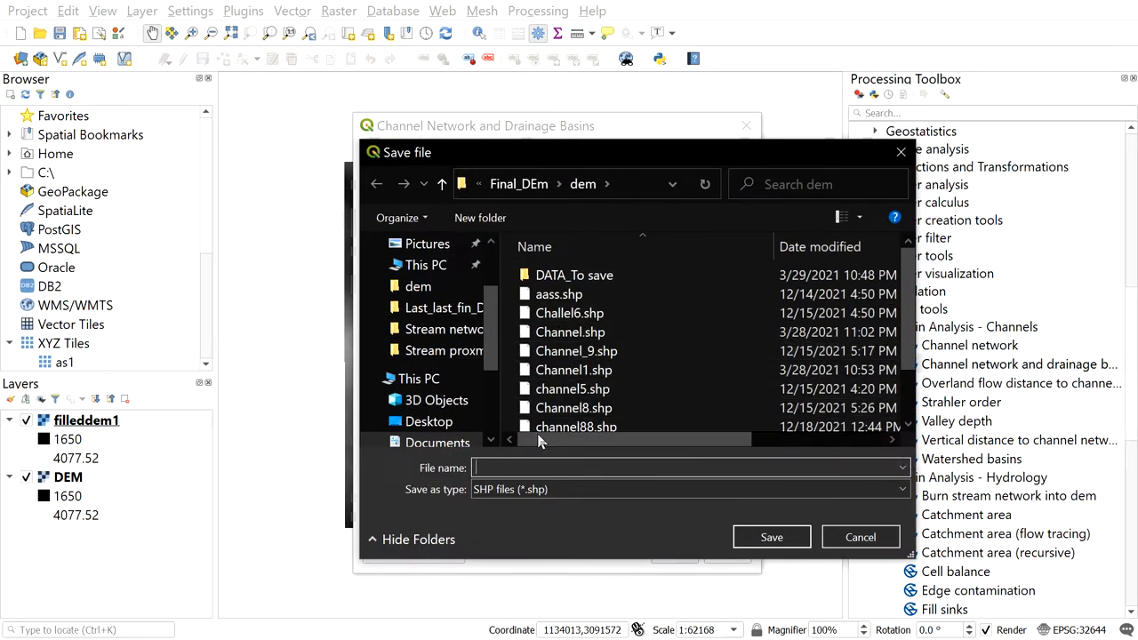
type("Channel final.shp")
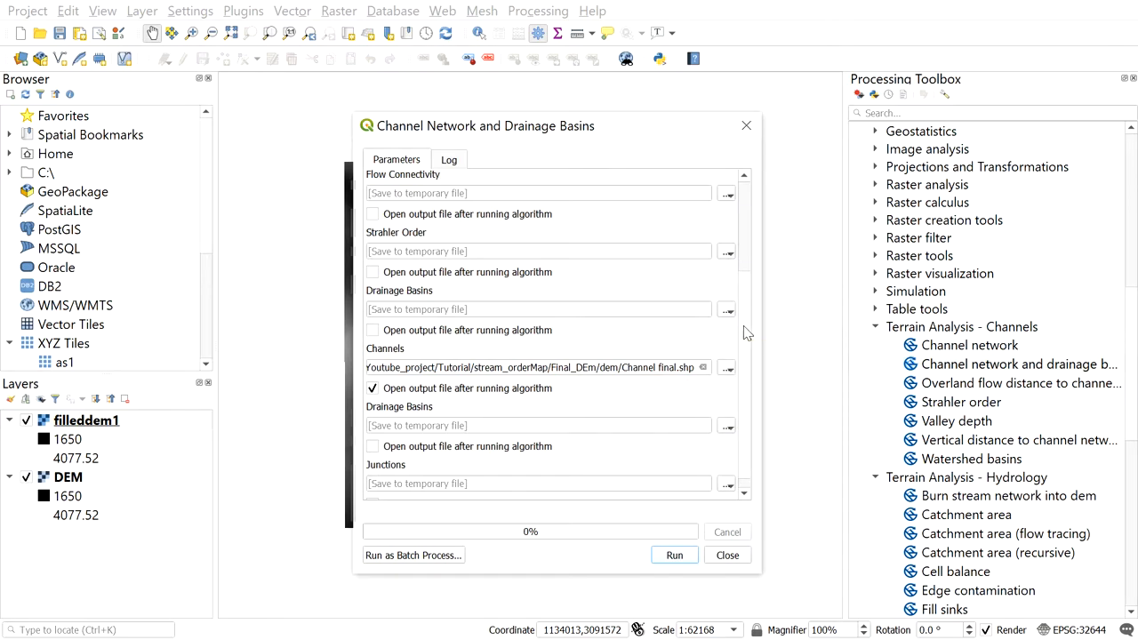
Run the channel network extraction and wait for the SAGA processing.
left_click(674, 554)
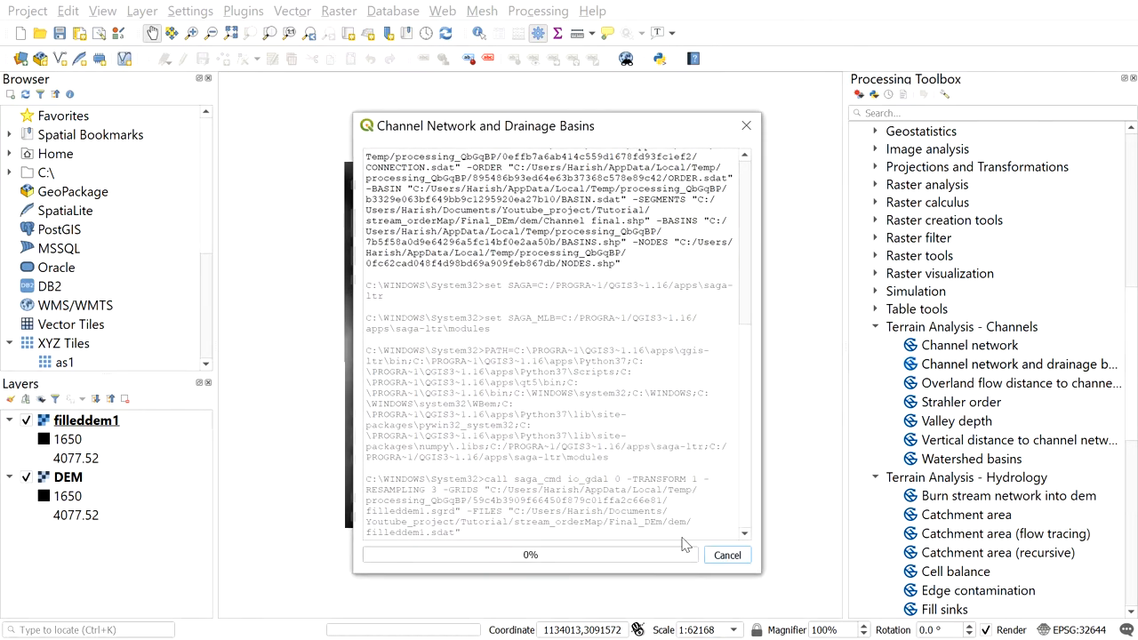
mouse_move(686, 302)
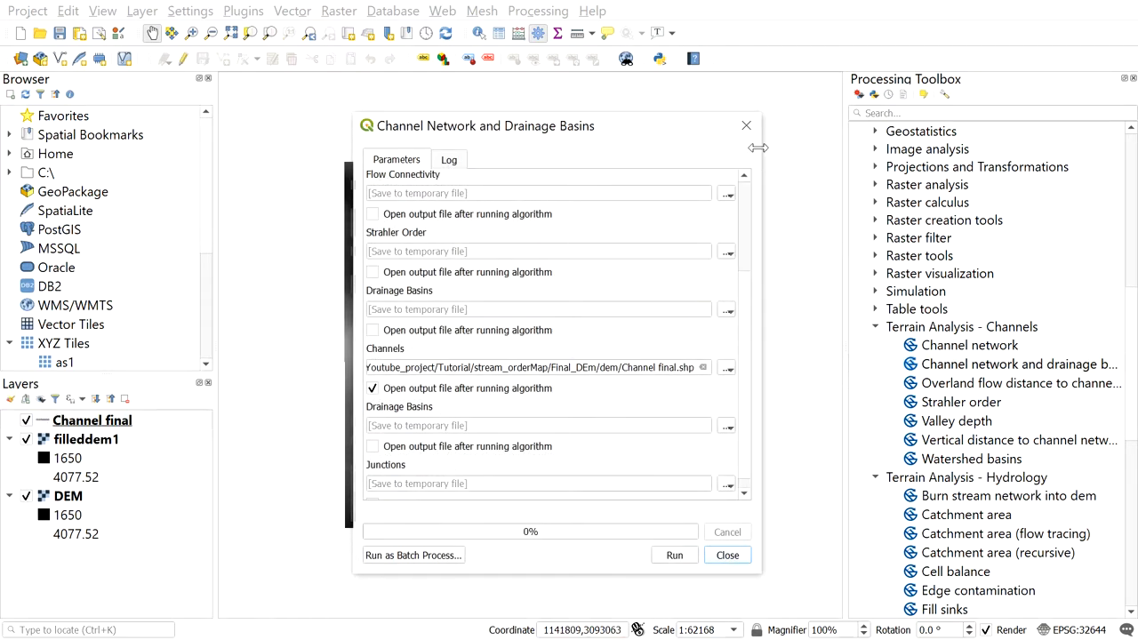
Close the tool and hide filleddem1 and DEM so only the red Channel final network shows.
left_click(726, 555)
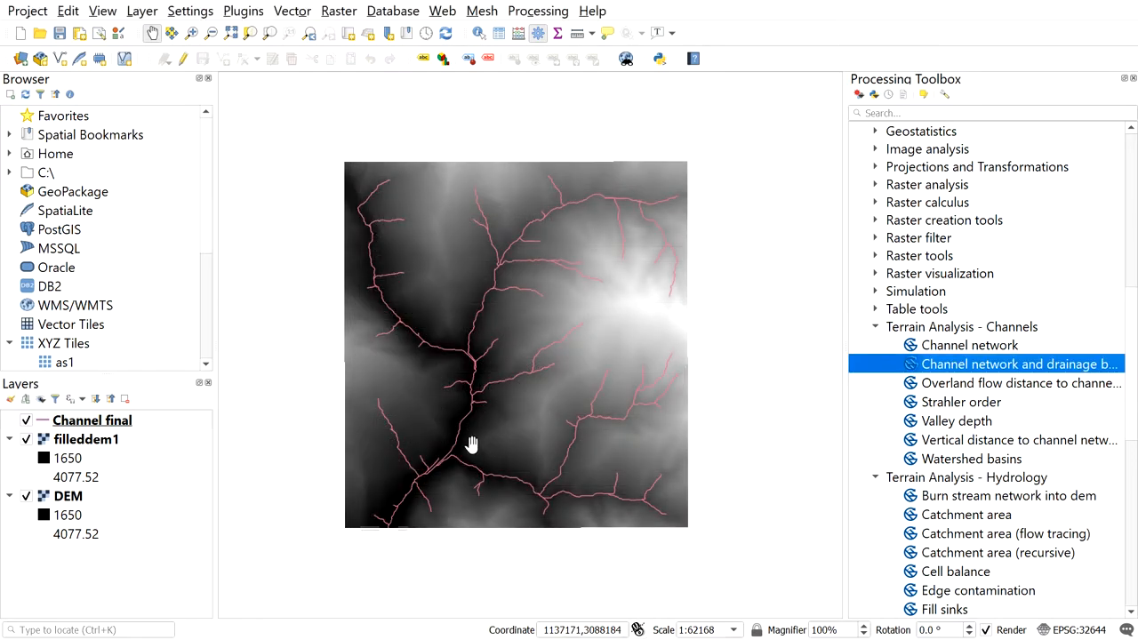
mouse_move(414, 316)
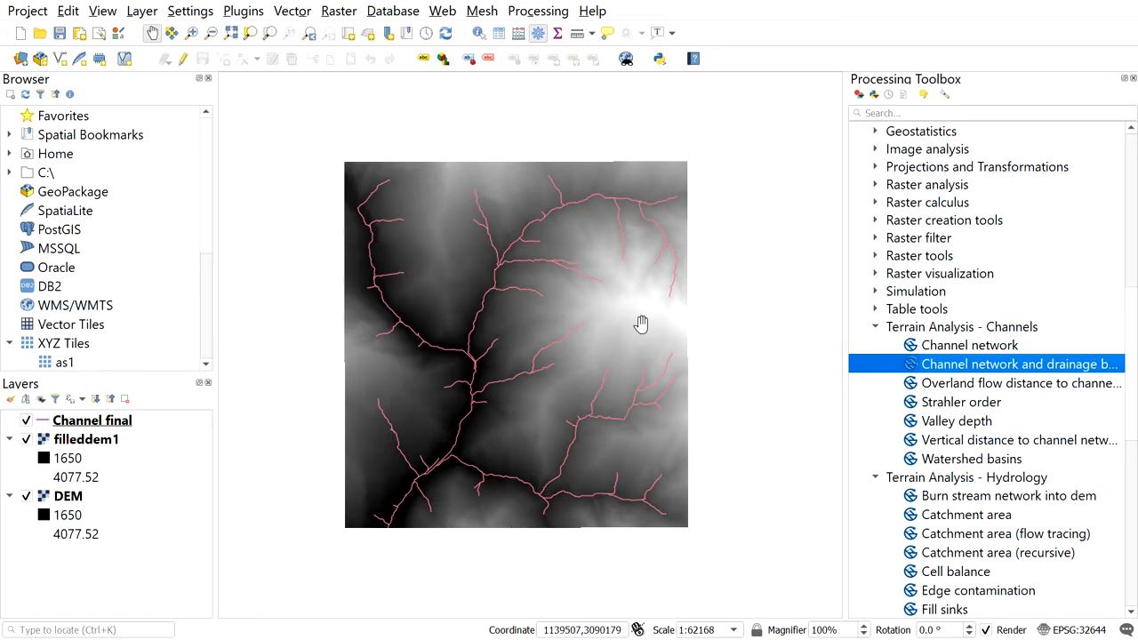
left_click_drag(640, 323, 486, 319)
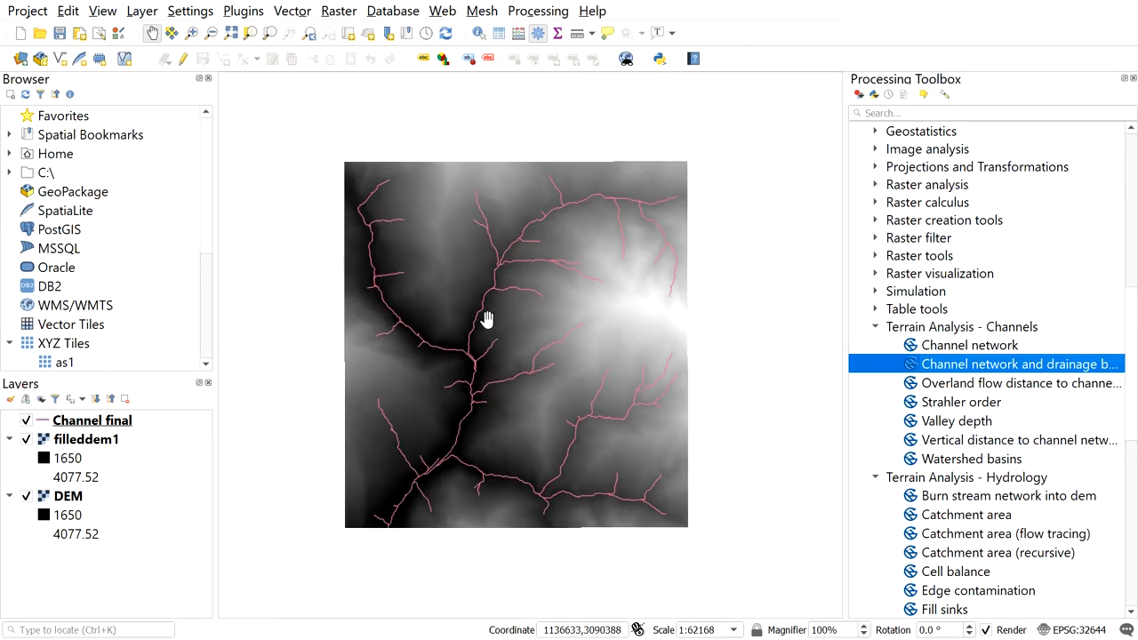
left_click(86, 438)
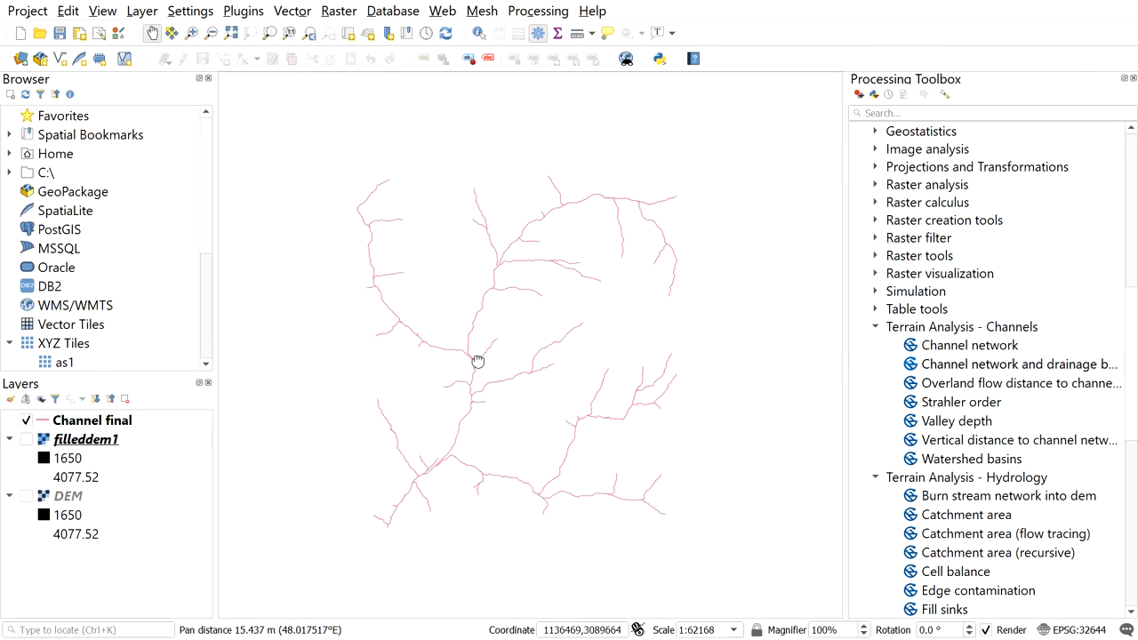
left_click_drag(477, 360, 528, 293)
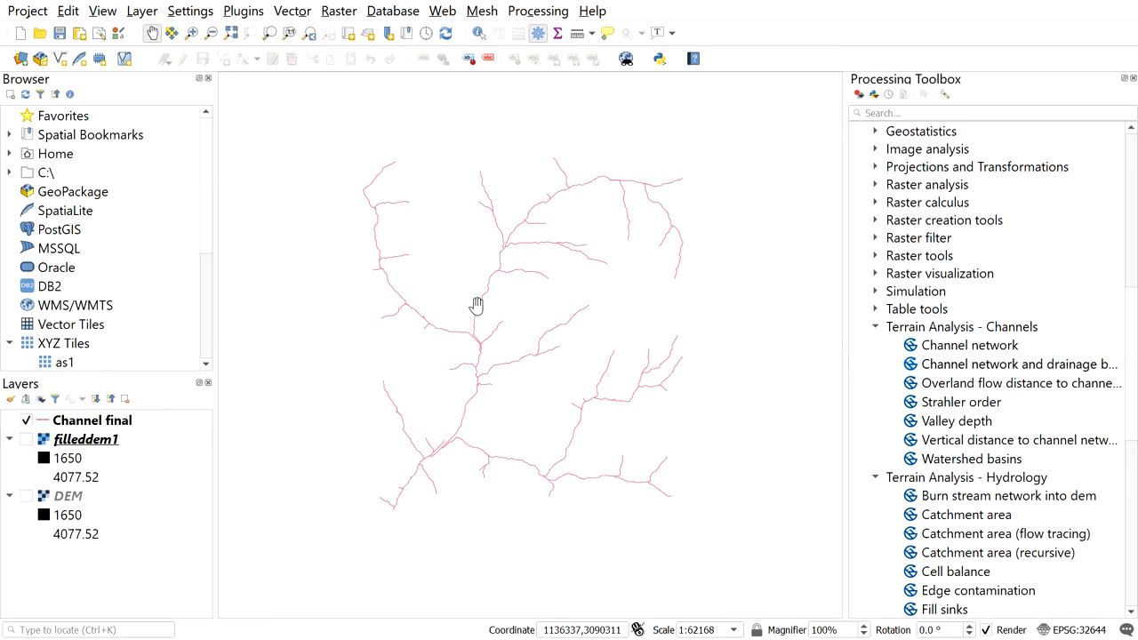
mouse_move(461, 307)
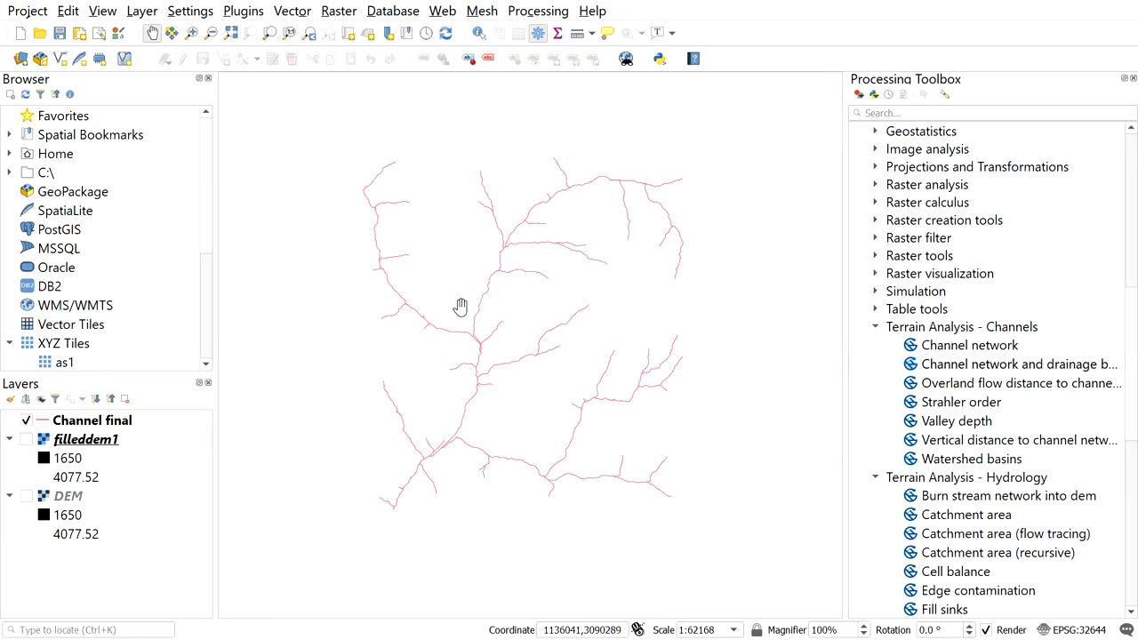